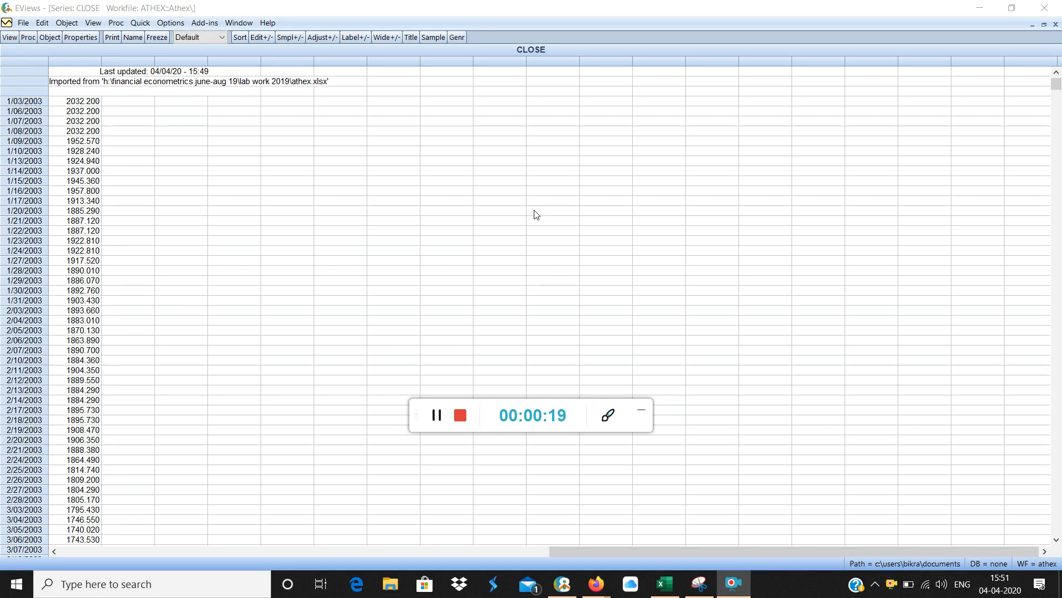
pyautogui.moveTo(144, 126)
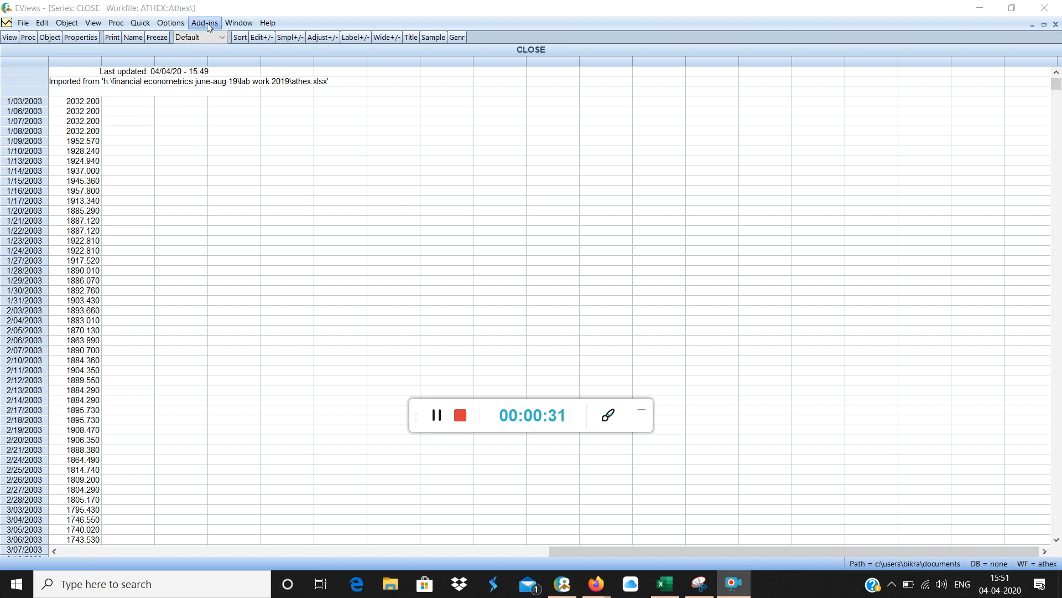
# Show the Add-ins menu listing rtadf, MGARCH tests and Right Tailed ADF tests
pyautogui.click(203, 23)
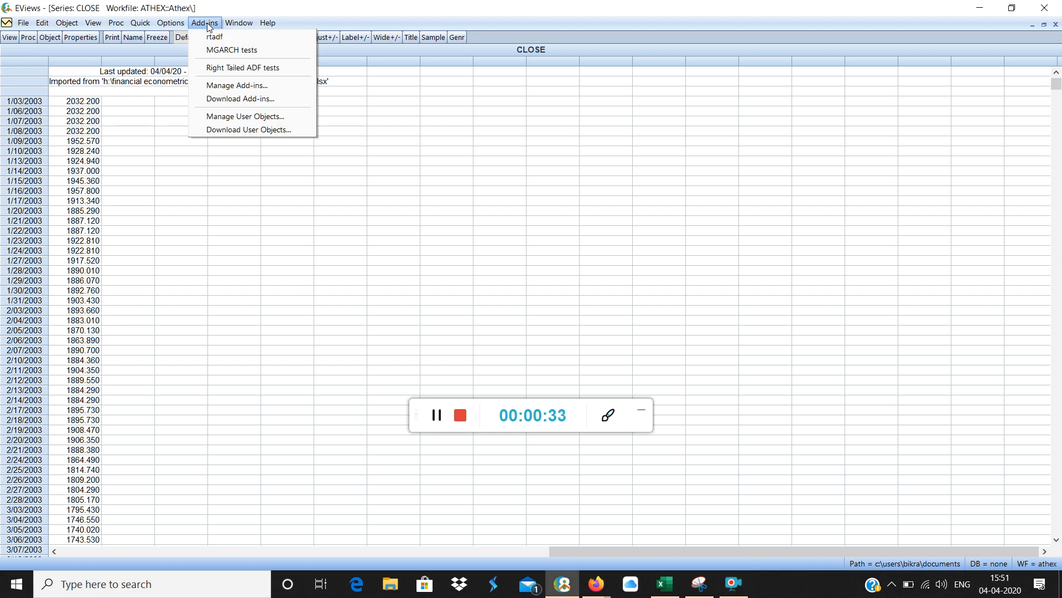
pyautogui.moveTo(242, 67)
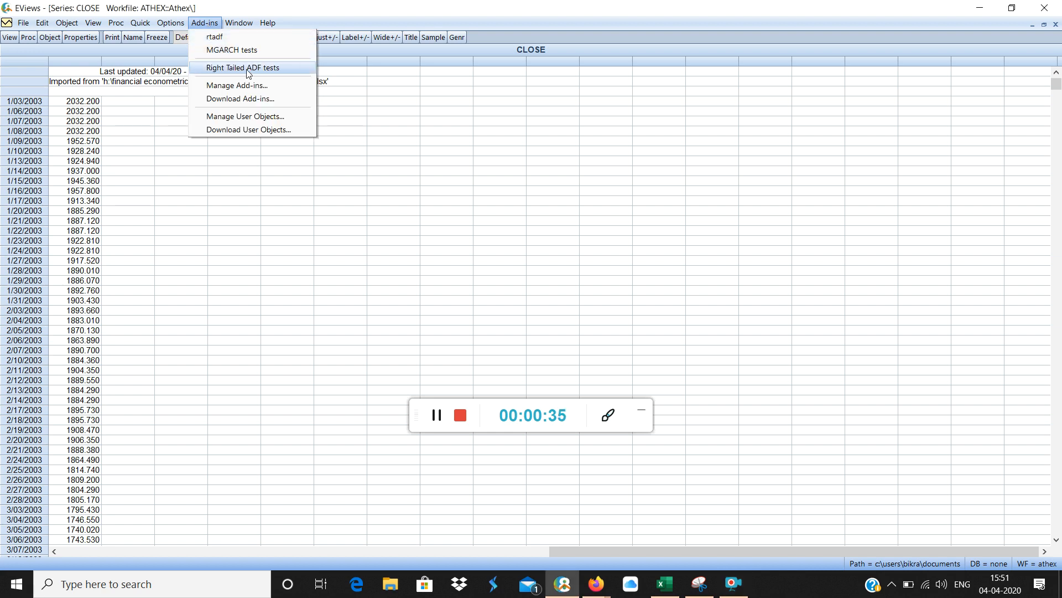
pyautogui.moveTo(293, 70)
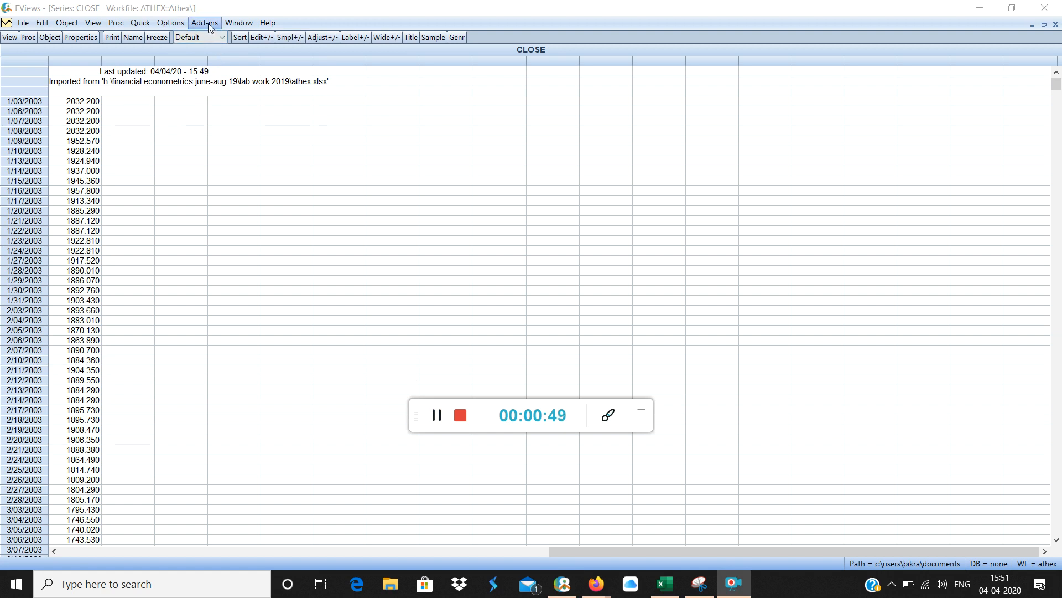
pyautogui.click(203, 22)
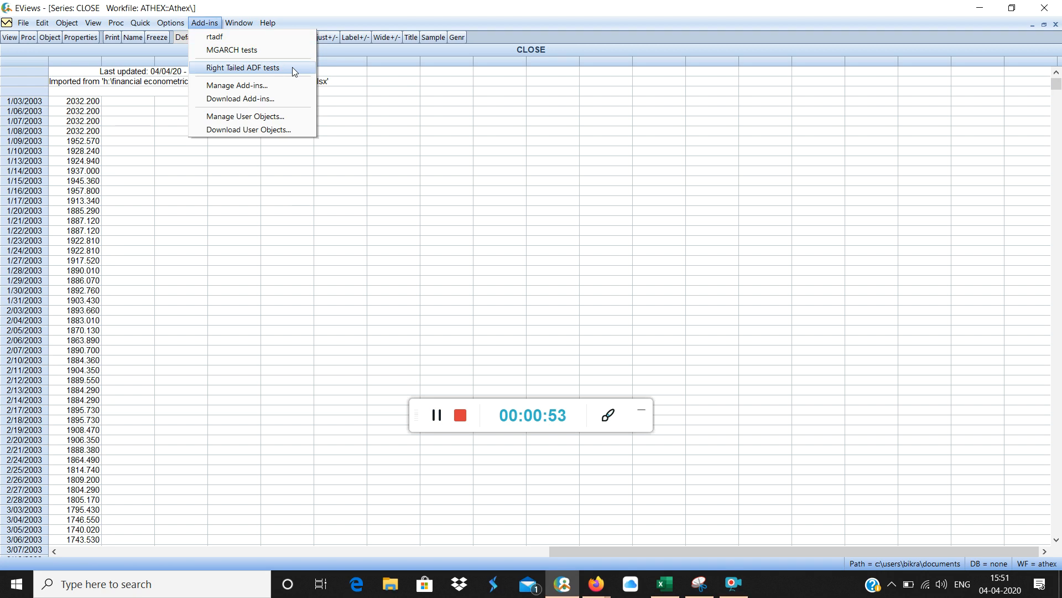
# Run the right-tailed ADF test on CLOSE with constant and trend and Monte Carlo critical values, default simulation settings
pyautogui.click(243, 67)
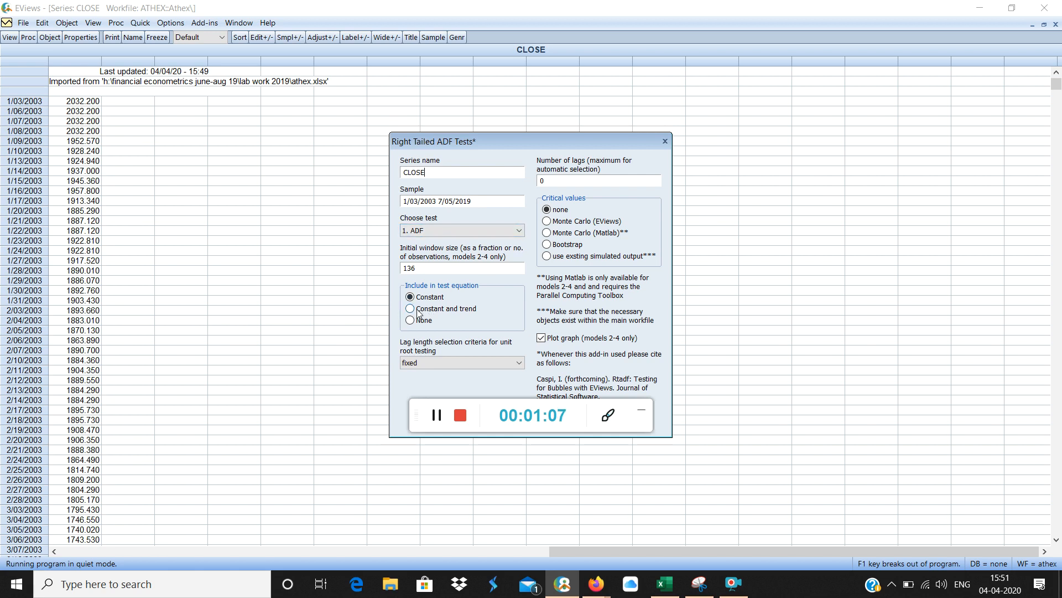
pyautogui.click(409, 308)
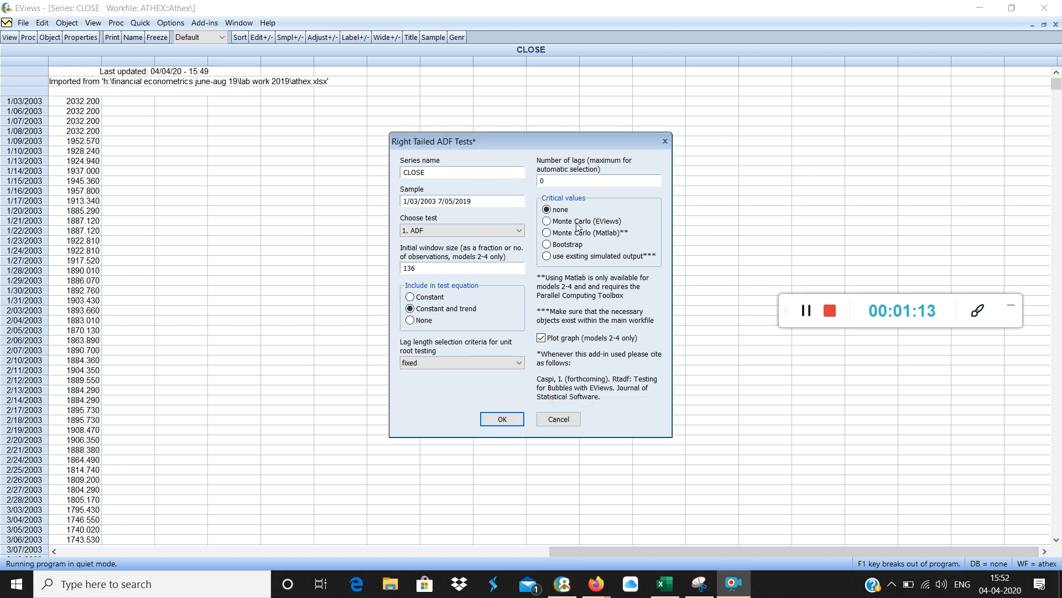
pyautogui.click(546, 221)
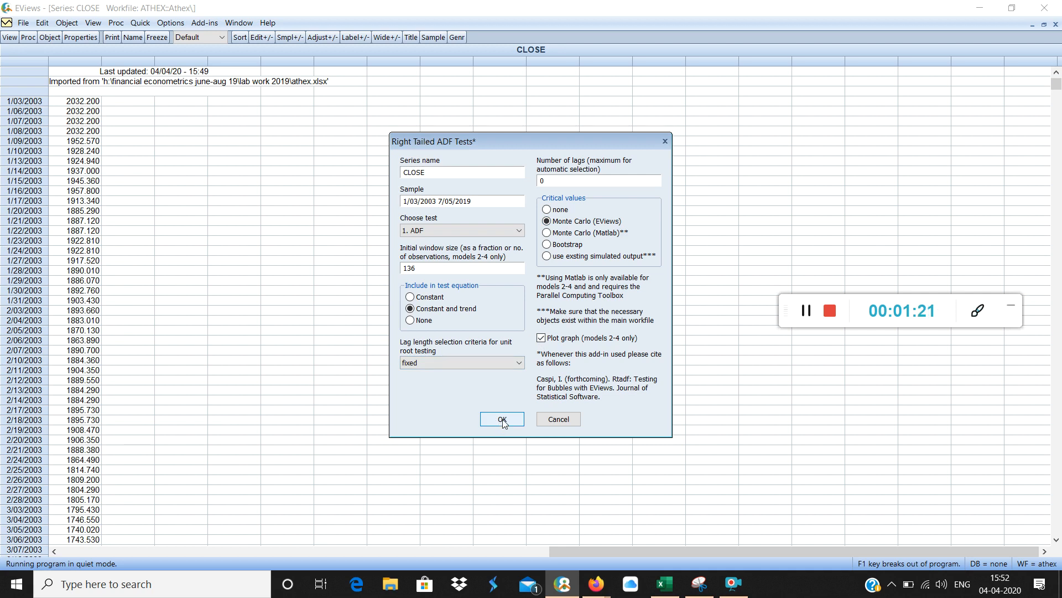
pyautogui.click(501, 419)
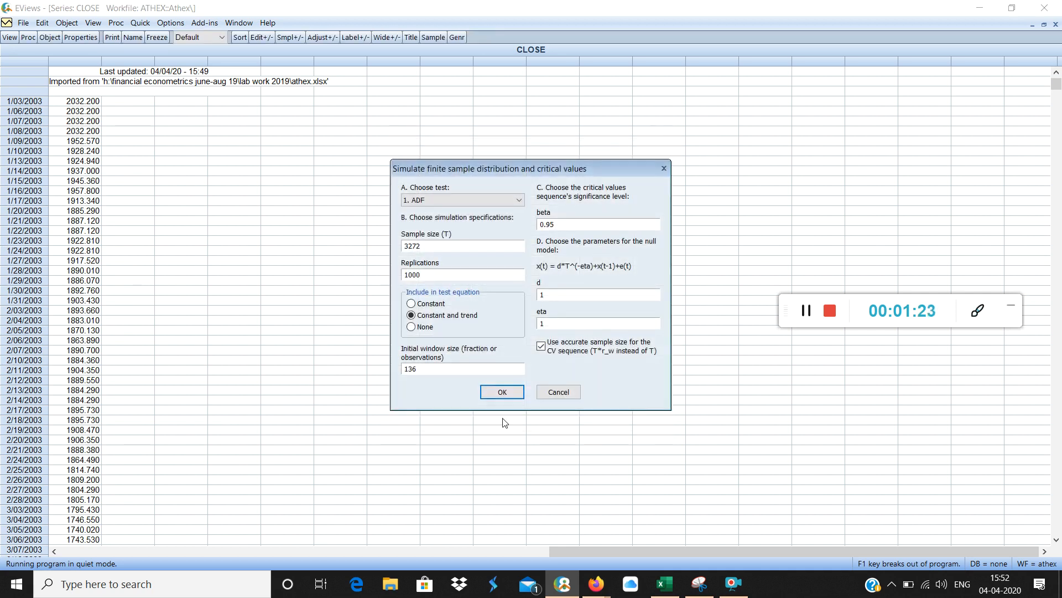
pyautogui.moveTo(720, 372)
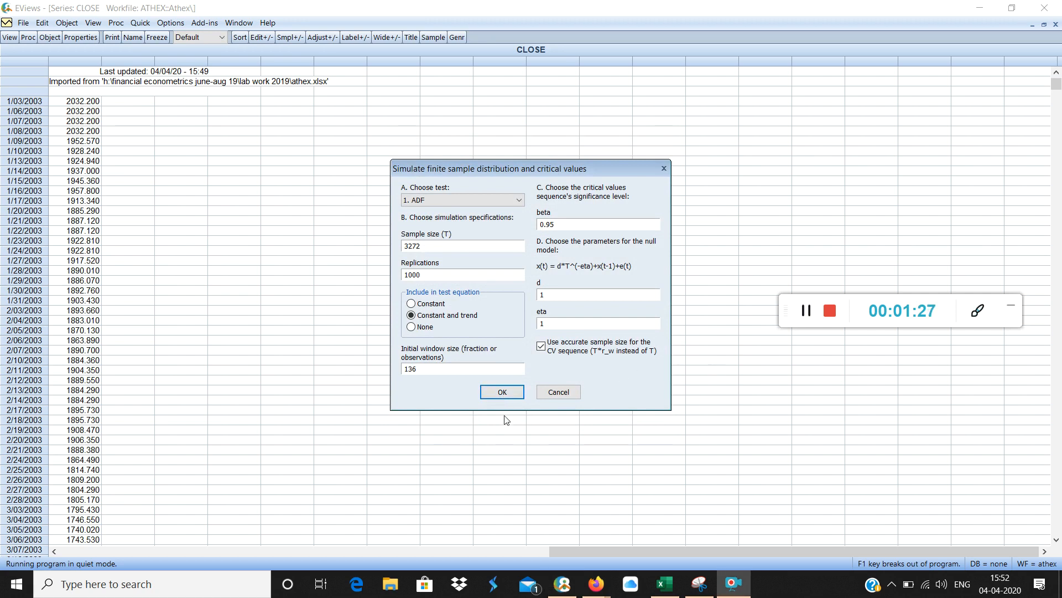
pyautogui.click(501, 392)
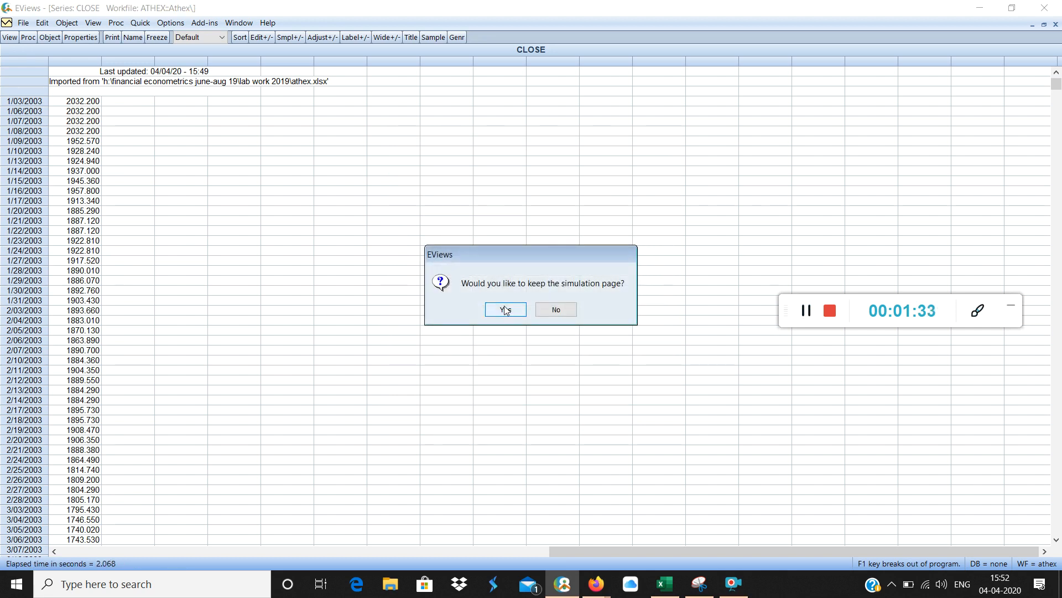
pyautogui.click(505, 309)
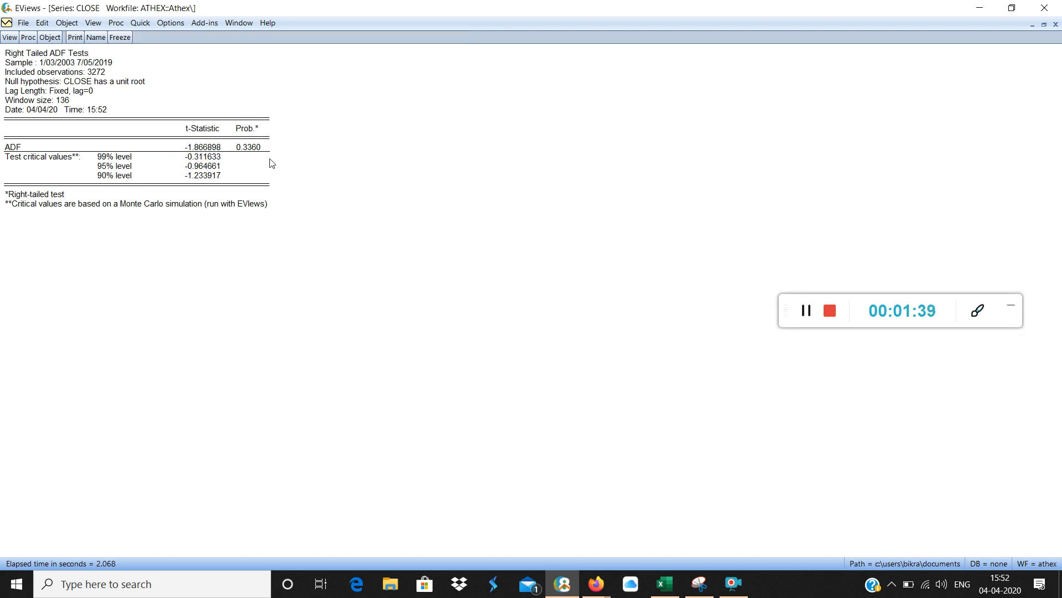
pyautogui.moveTo(1024, 292)
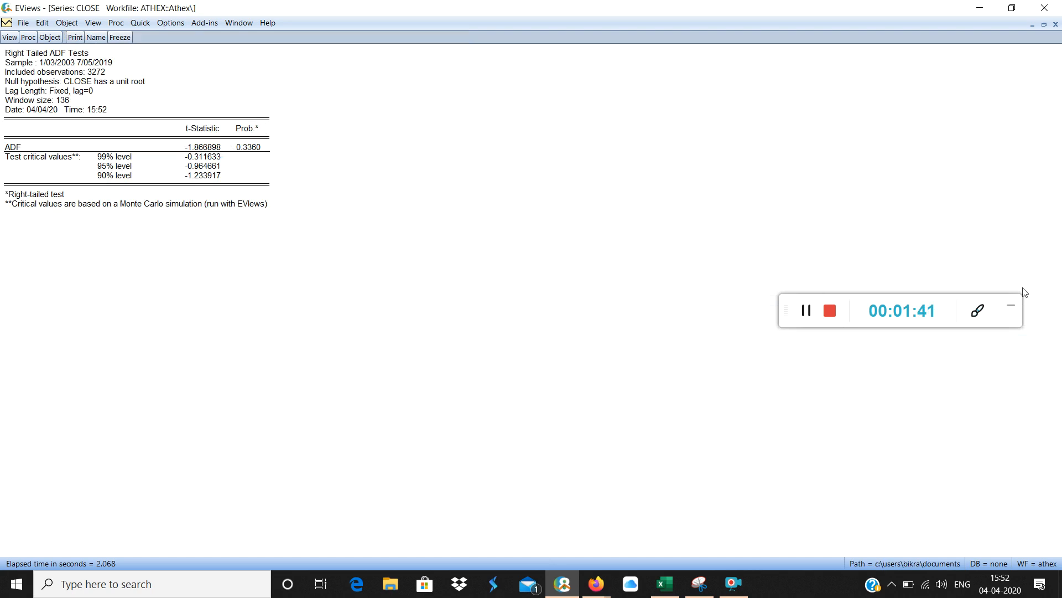
pyautogui.click(977, 310)
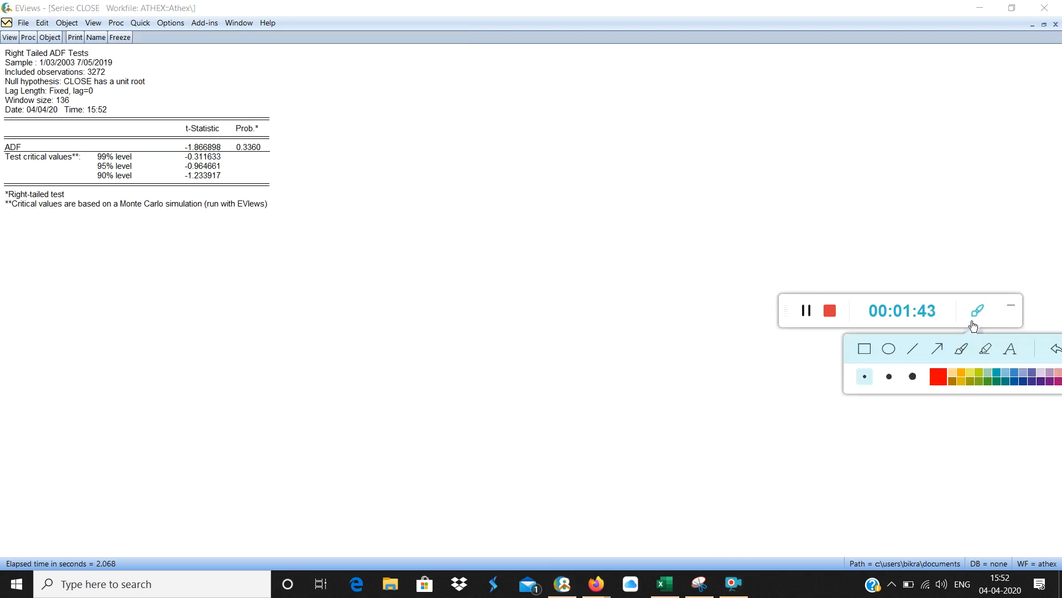
pyautogui.click(985, 349)
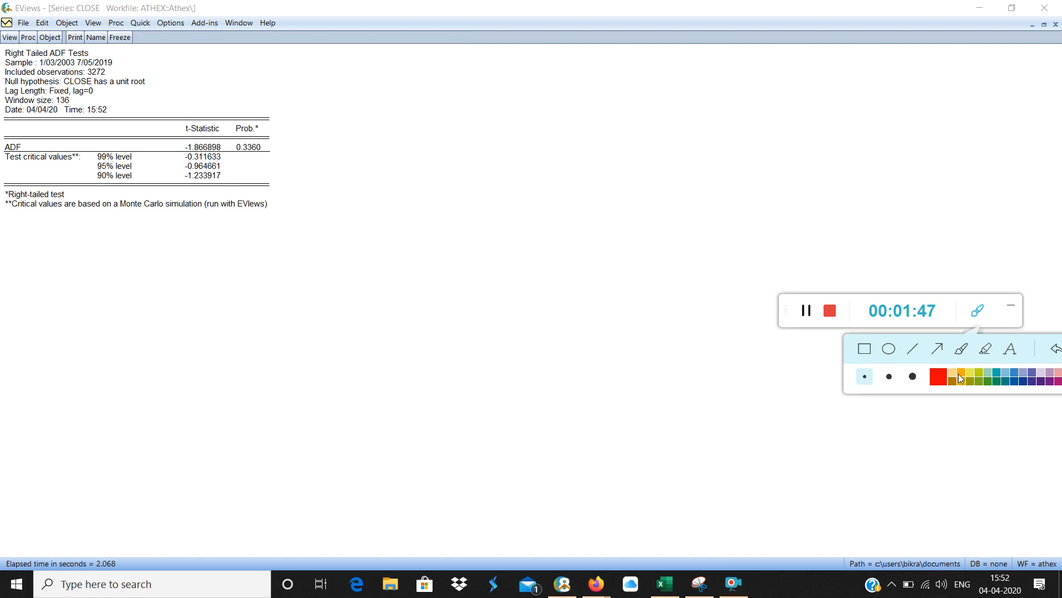
pyautogui.click(937, 377)
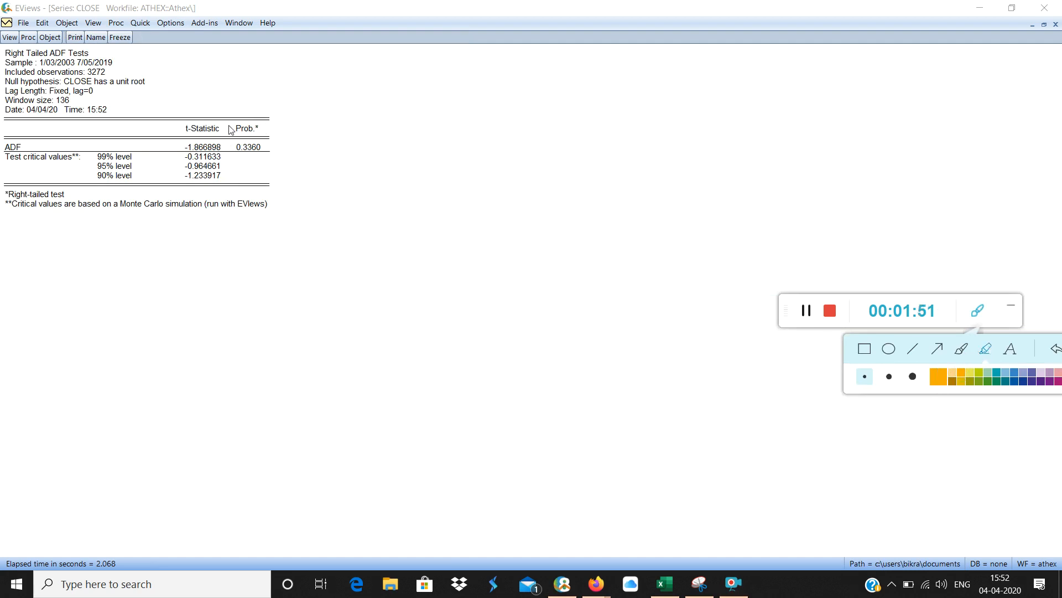
pyautogui.moveTo(234, 122); pyautogui.dragTo(261, 172)
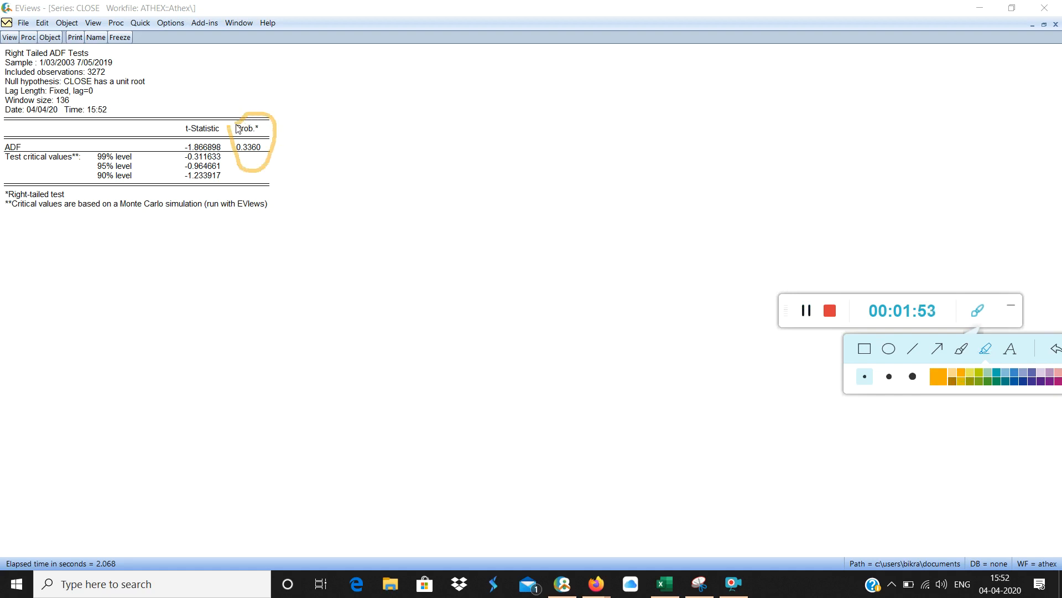
pyautogui.moveTo(346, 132)
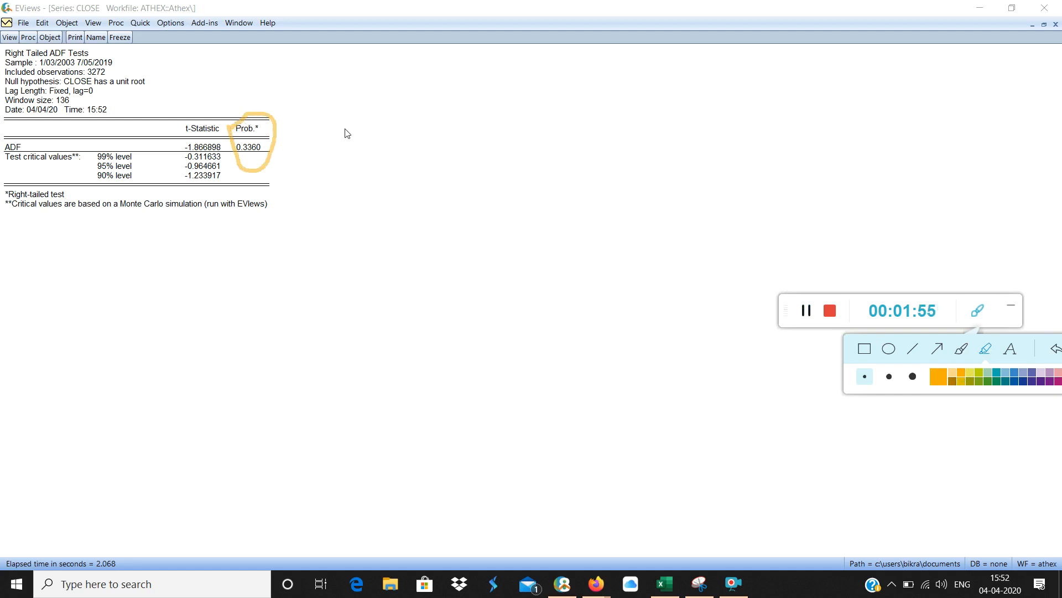
pyautogui.moveTo(814, 259)
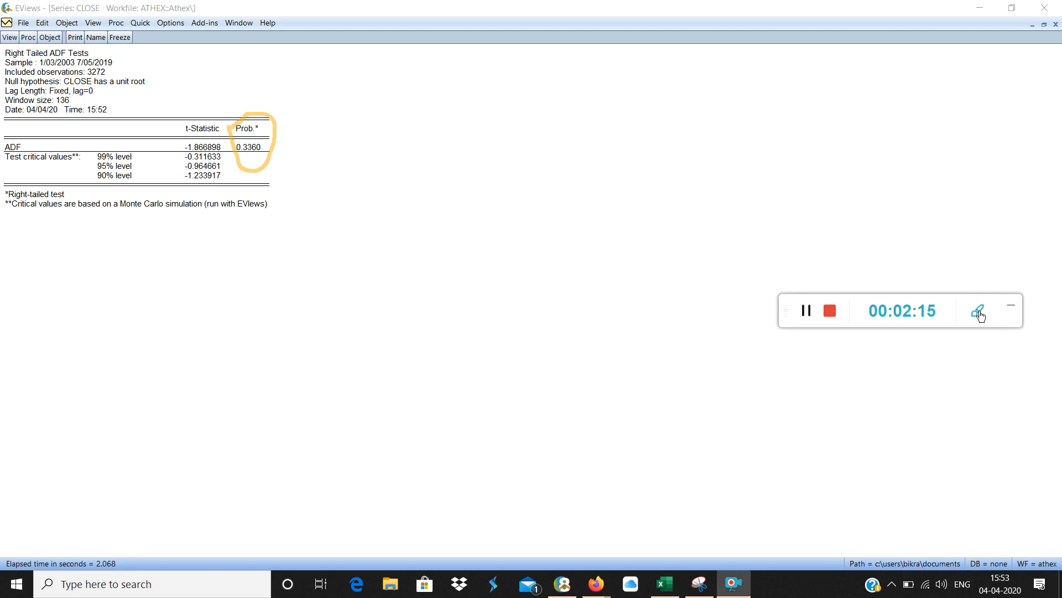
pyautogui.click(978, 309)
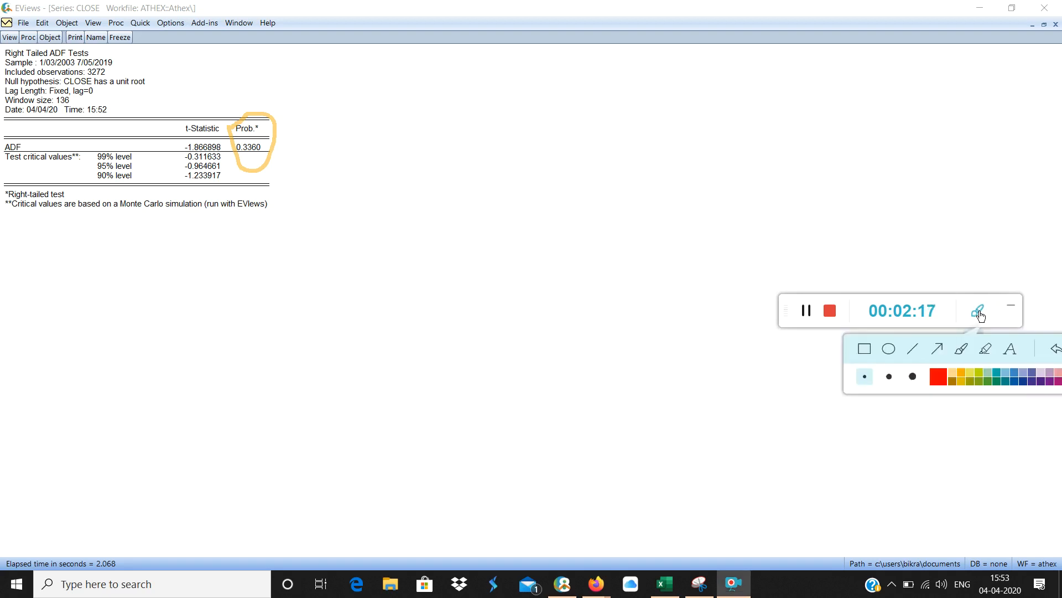
pyautogui.click(977, 311)
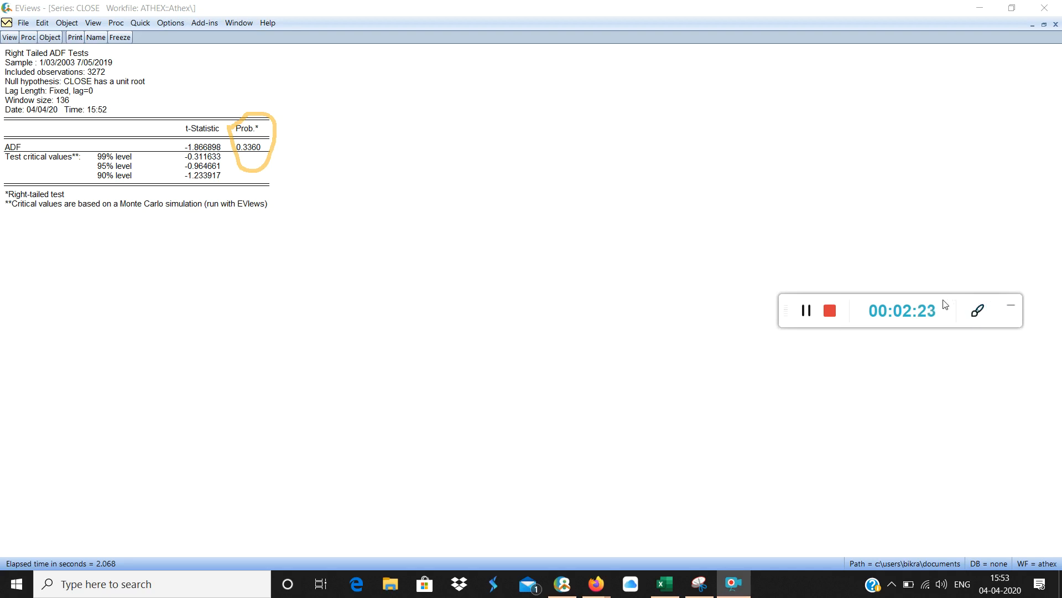
pyautogui.moveTo(1025, 309)
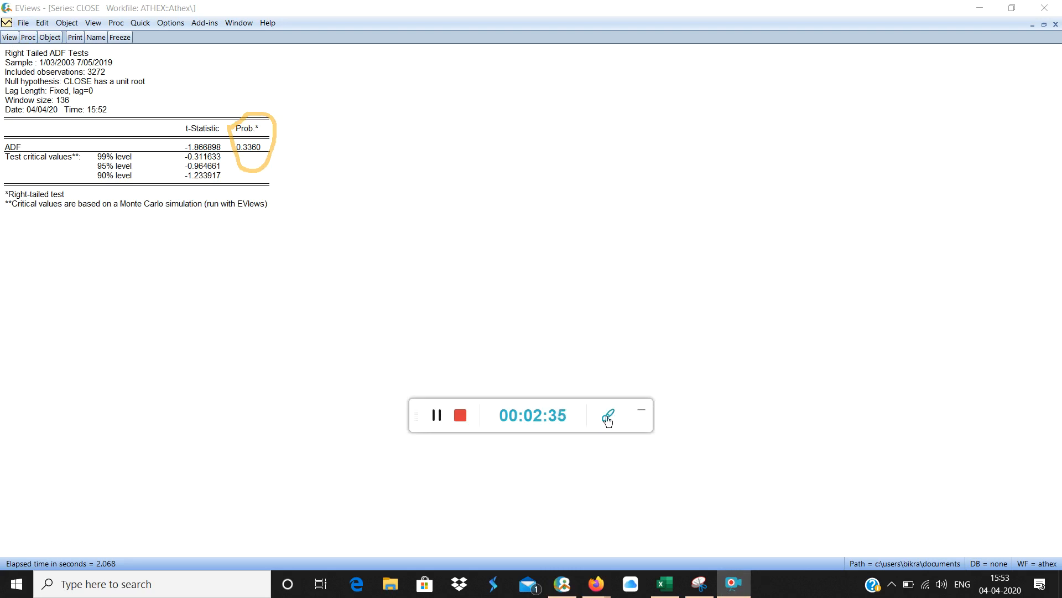
pyautogui.click(608, 415)
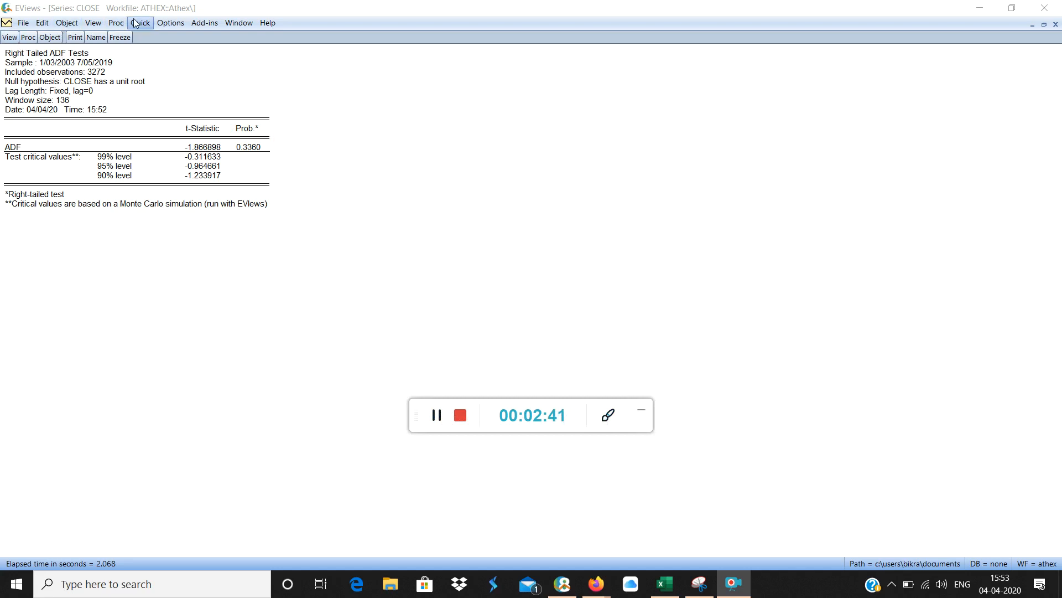
# Configure the RADF test on CLOSE with constant and trend and Monte Carlo critical values
pyautogui.click(204, 22)
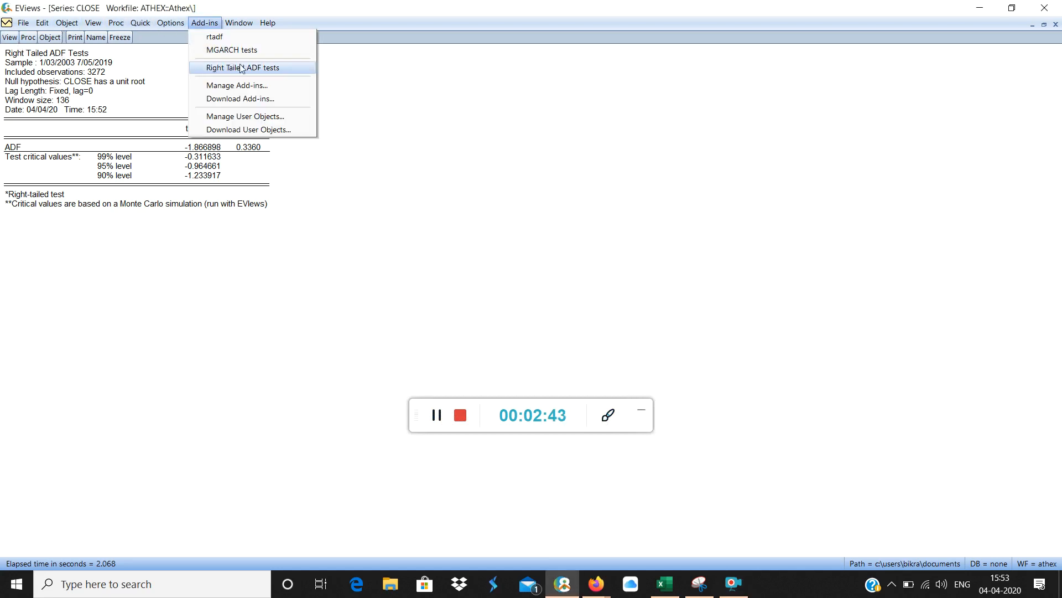
pyautogui.click(244, 68)
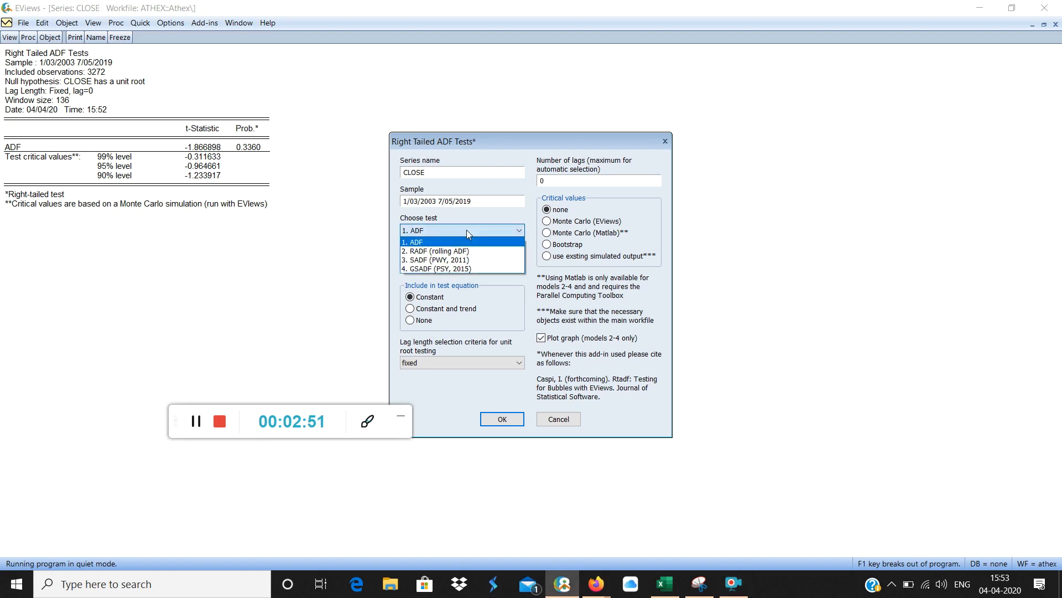
pyautogui.moveTo(478, 251)
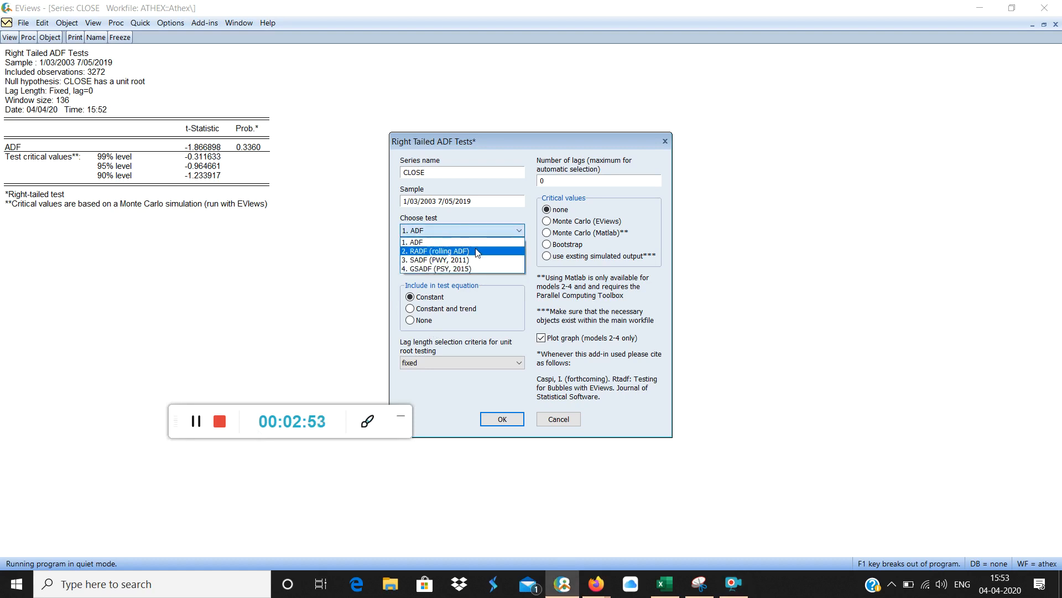
pyautogui.moveTo(481, 253)
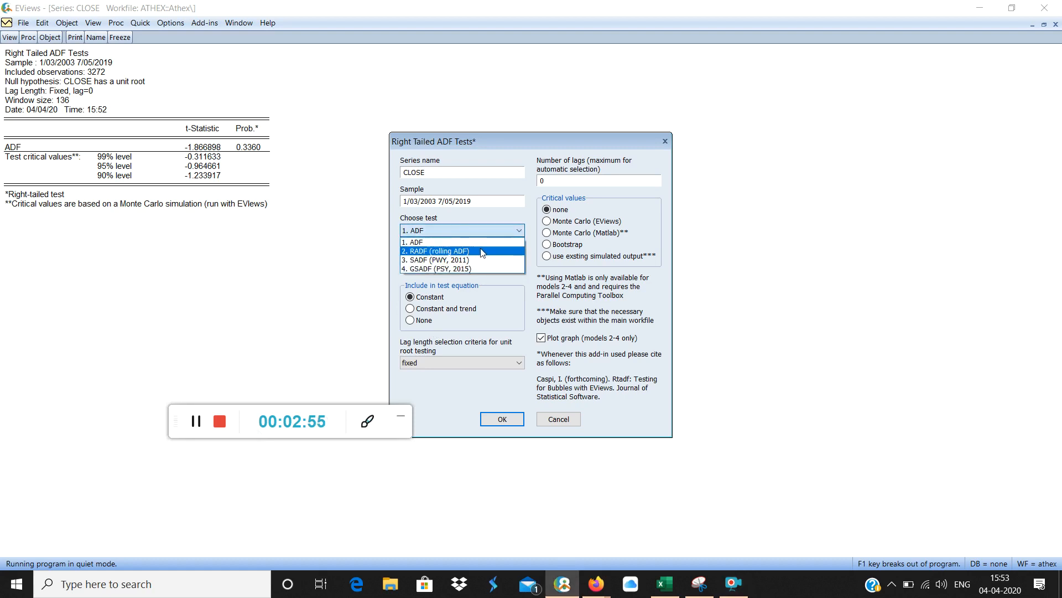
pyautogui.click(436, 251)
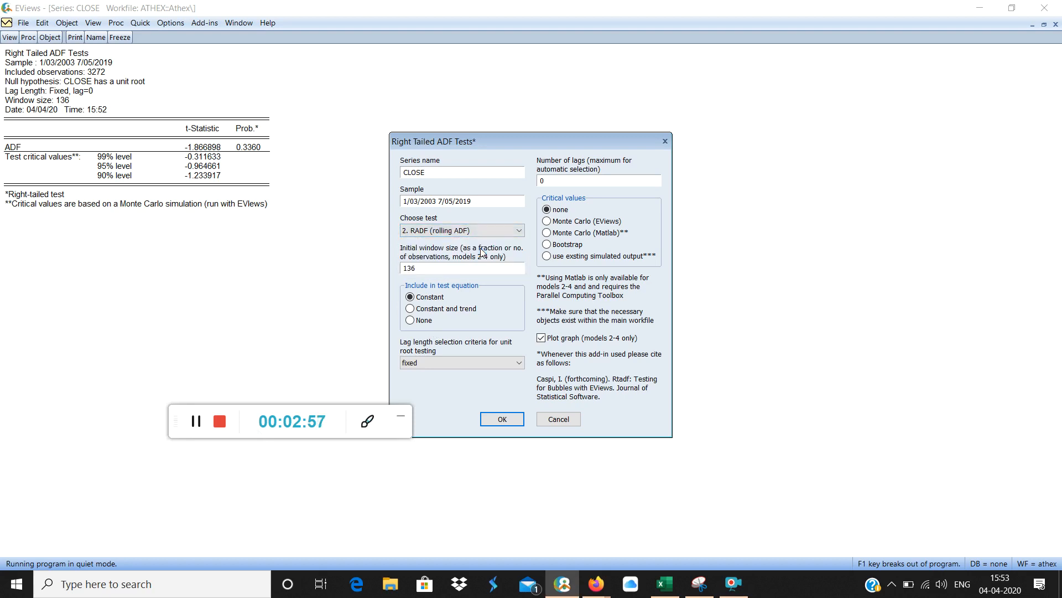
pyautogui.moveTo(332, 418)
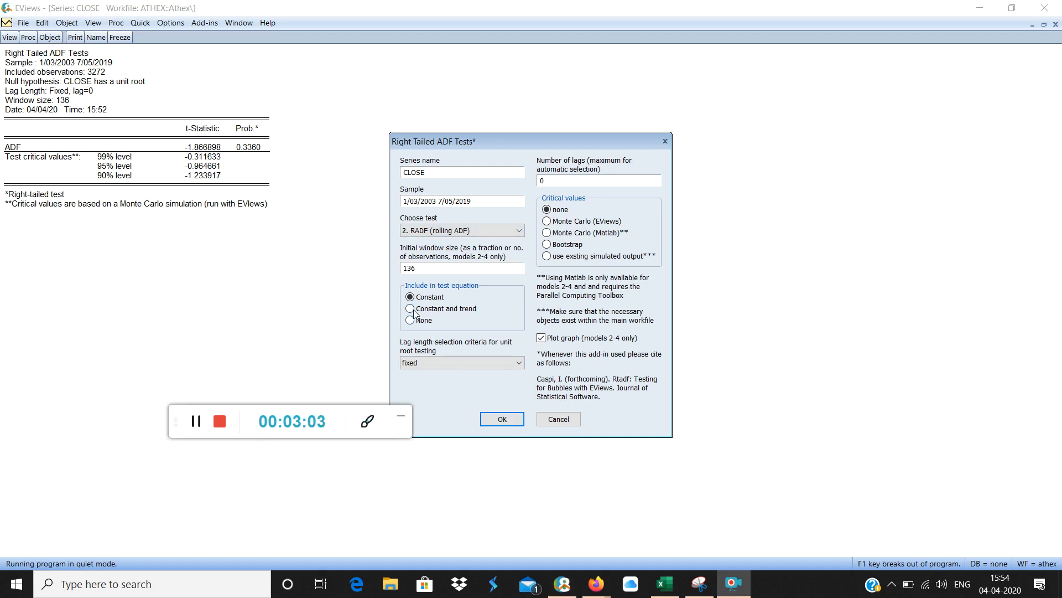
pyautogui.click(410, 308)
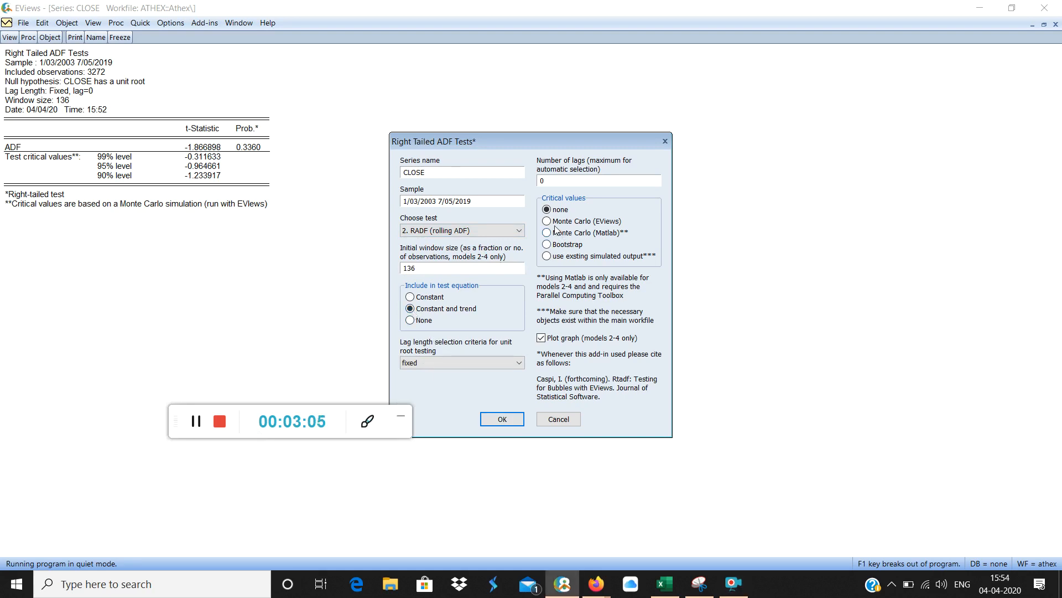
pyautogui.click(546, 221)
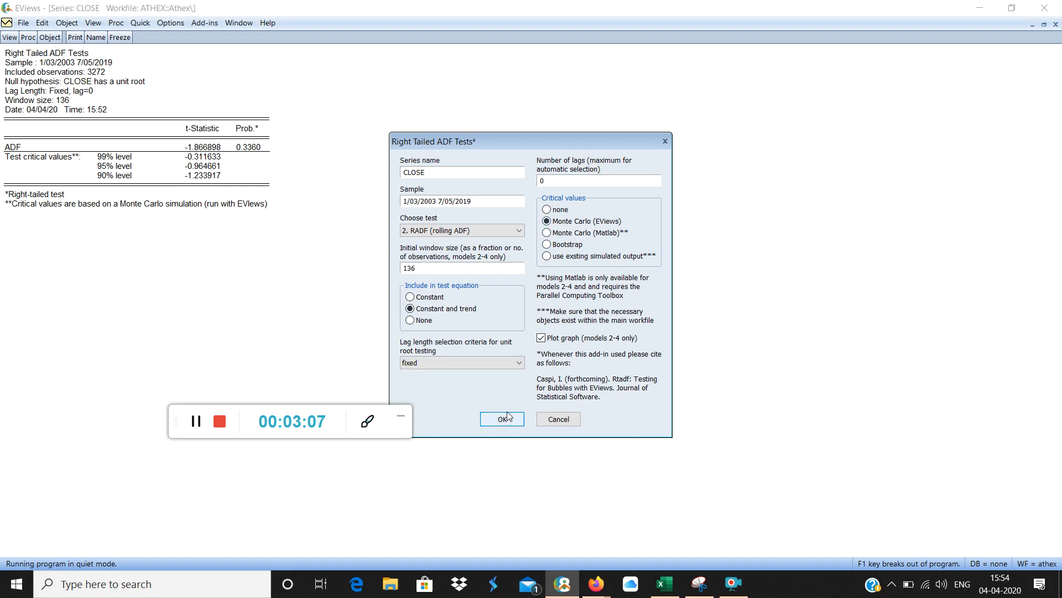
pyautogui.click(501, 418)
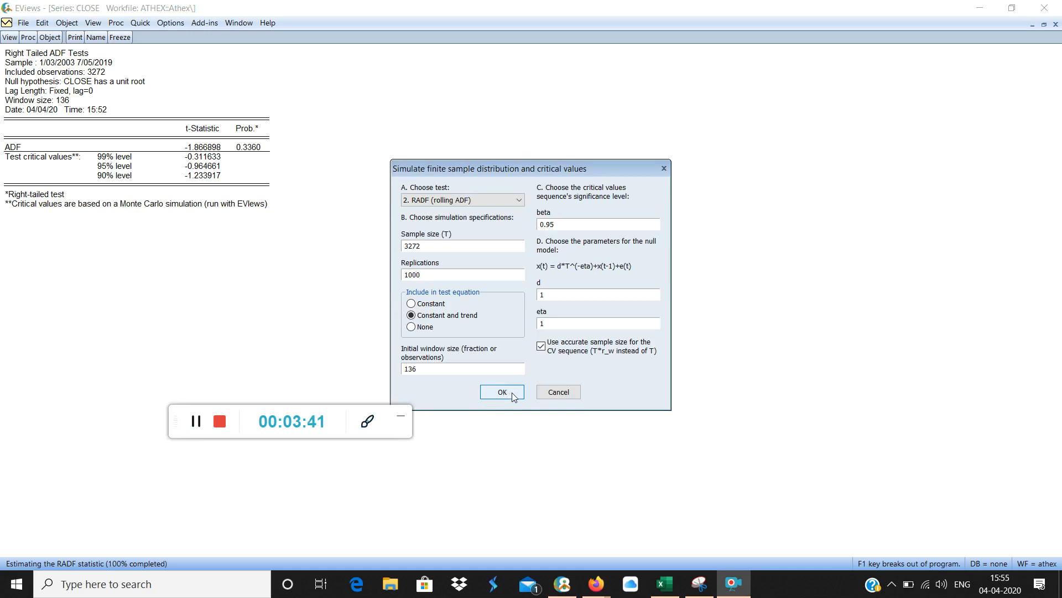
# Run the critical-value simulation to get max RADF 1.933, p-value 0.0000 and the rolling ADF graph
pyautogui.click(502, 392)
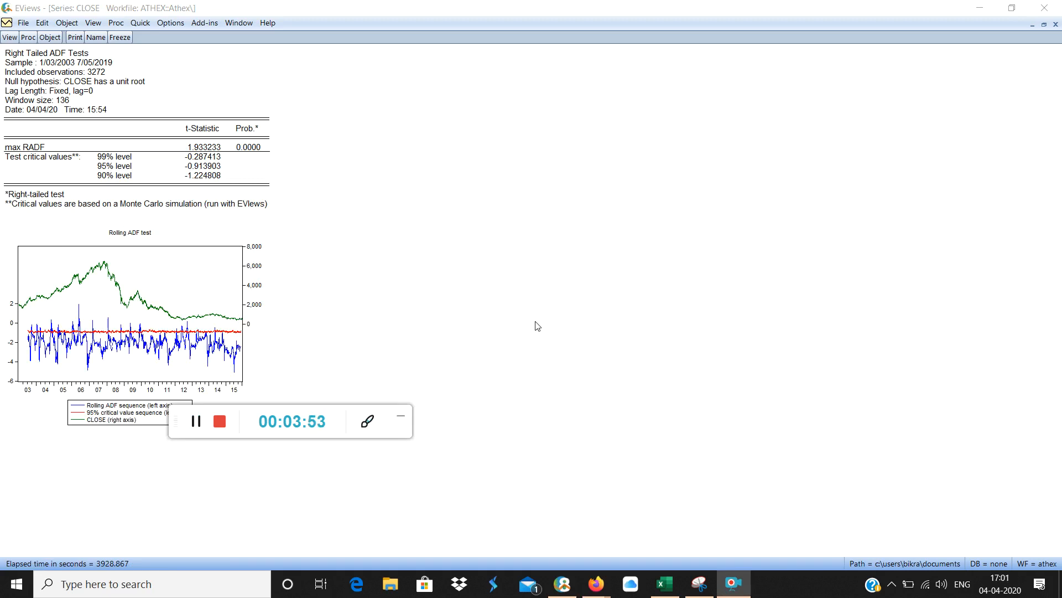
pyautogui.moveTo(242, 414)
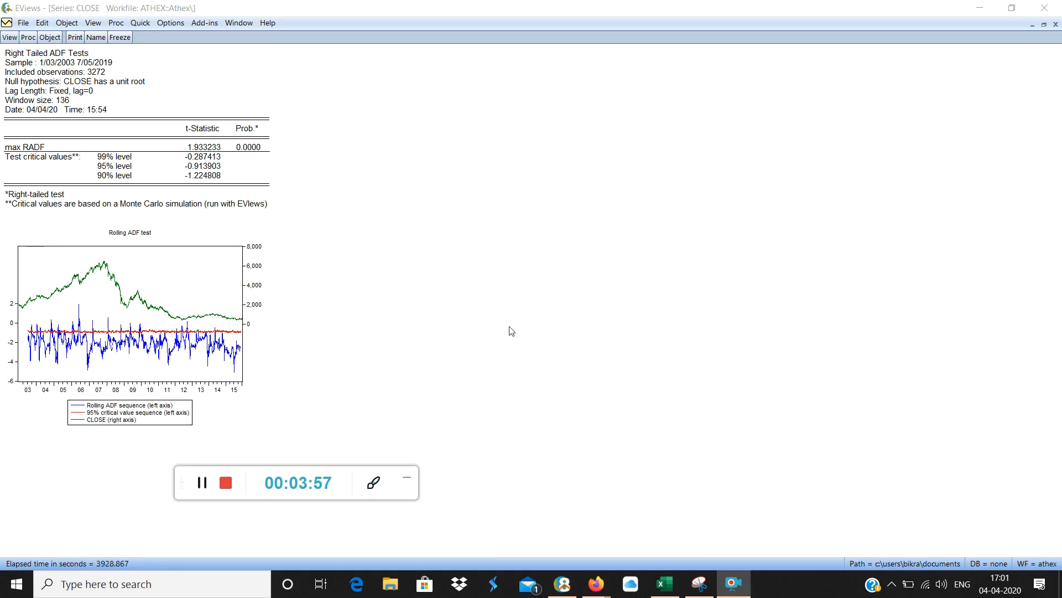
pyautogui.moveTo(596, 310)
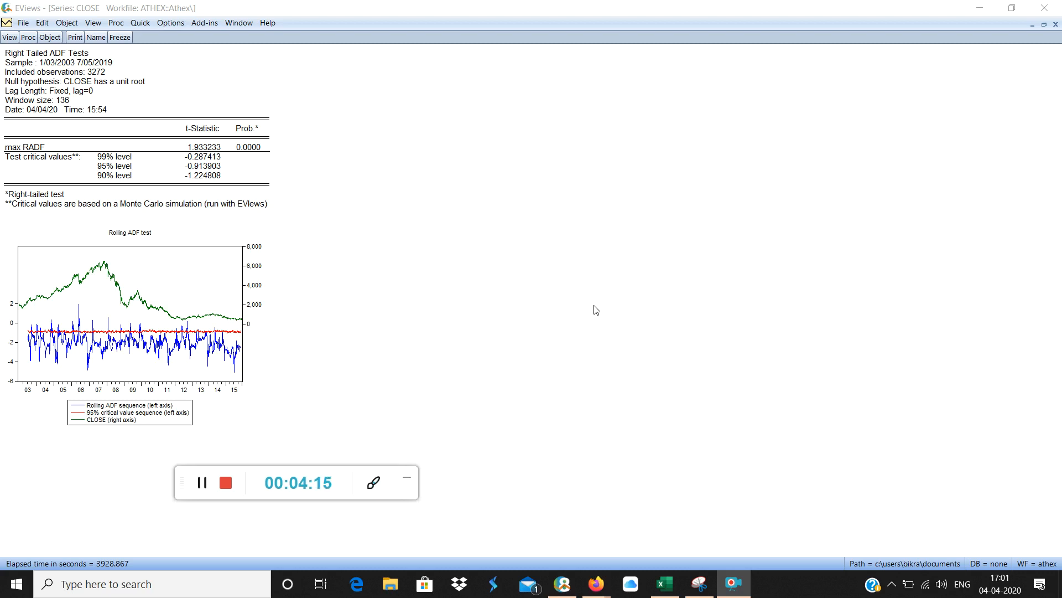
pyautogui.moveTo(408, 310)
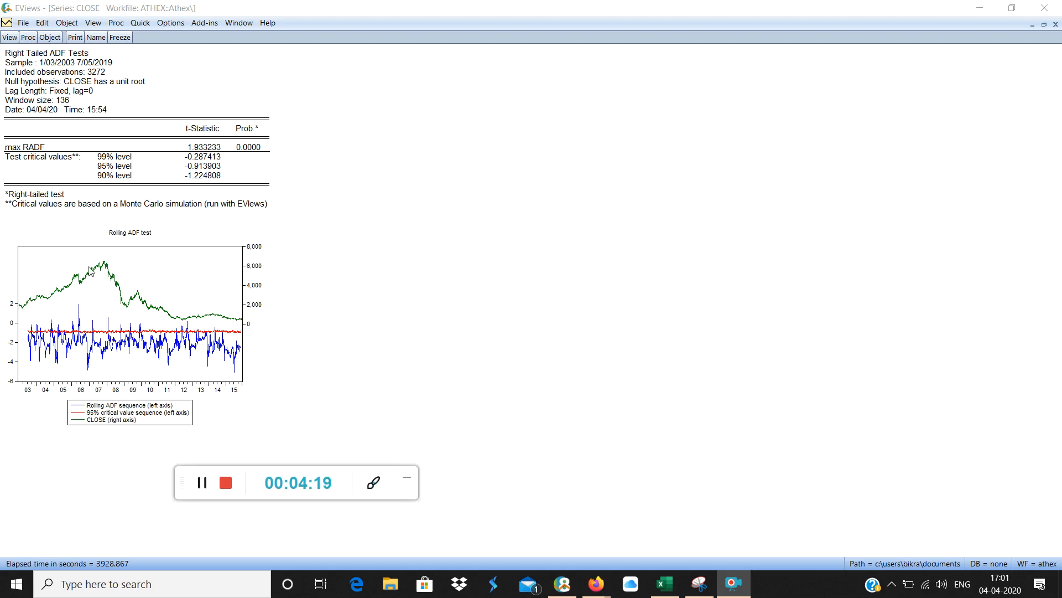
pyautogui.moveTo(178, 313)
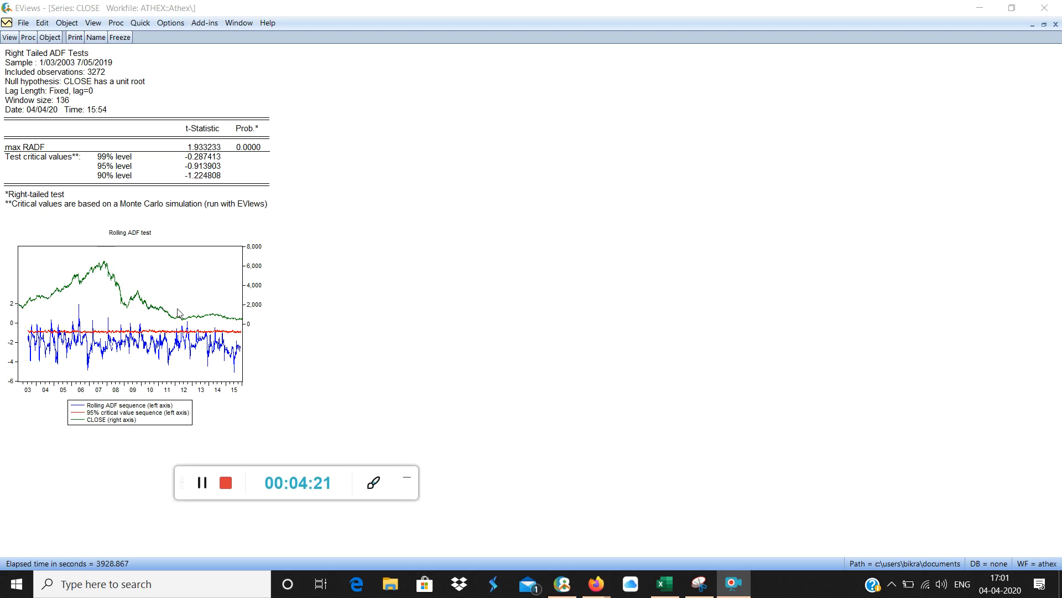
pyautogui.moveTo(116, 292)
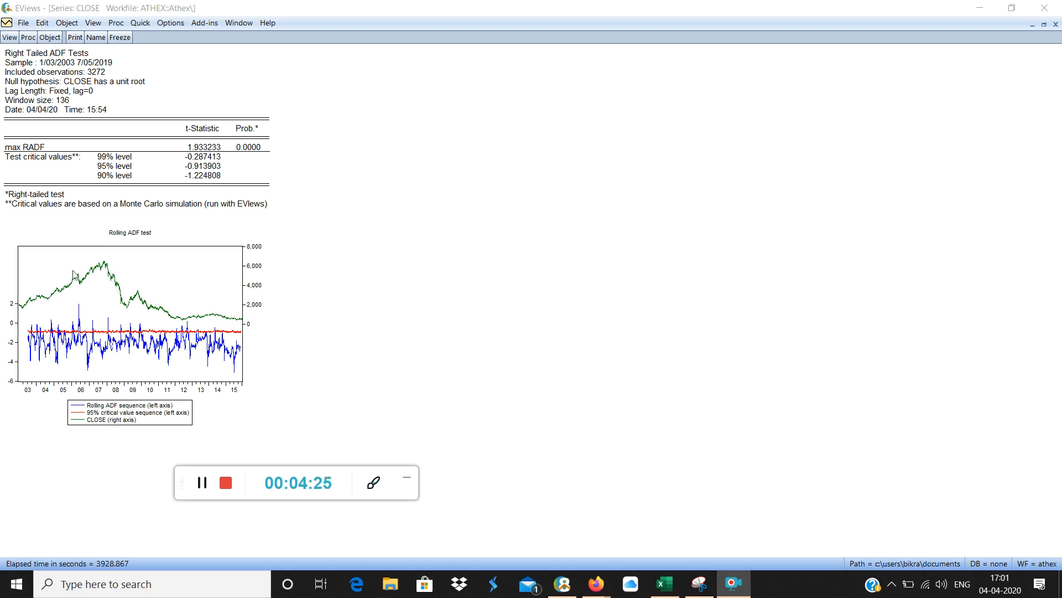
pyautogui.moveTo(344, 380)
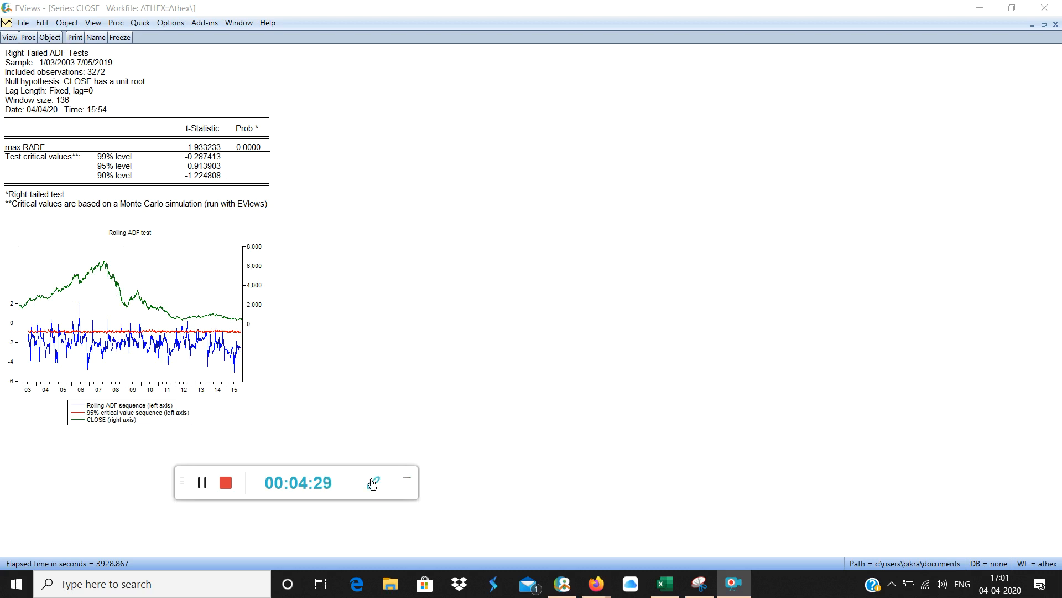
pyautogui.click(373, 482)
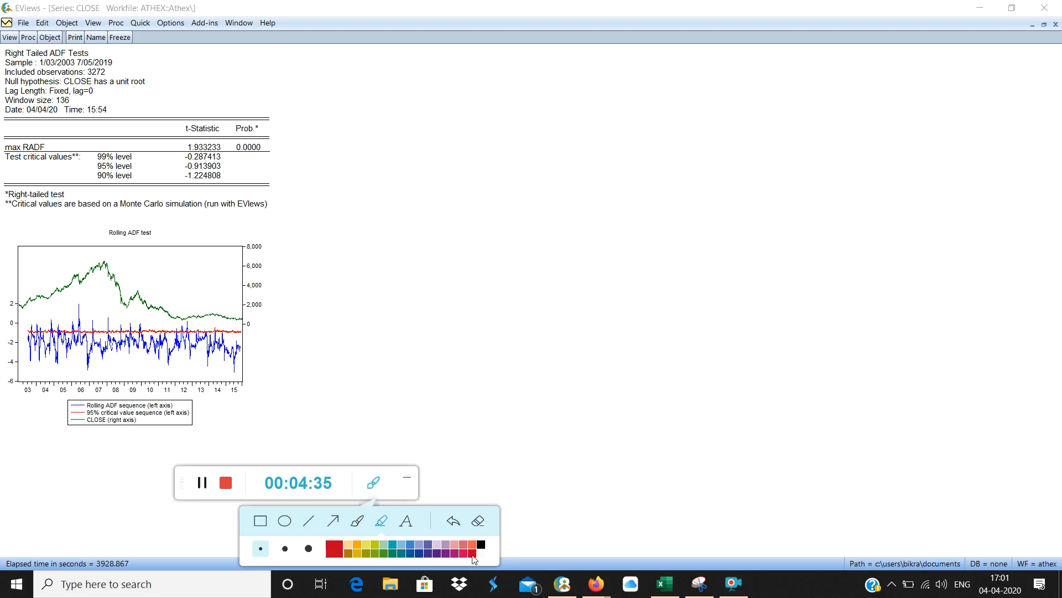
pyautogui.moveTo(276, 166)
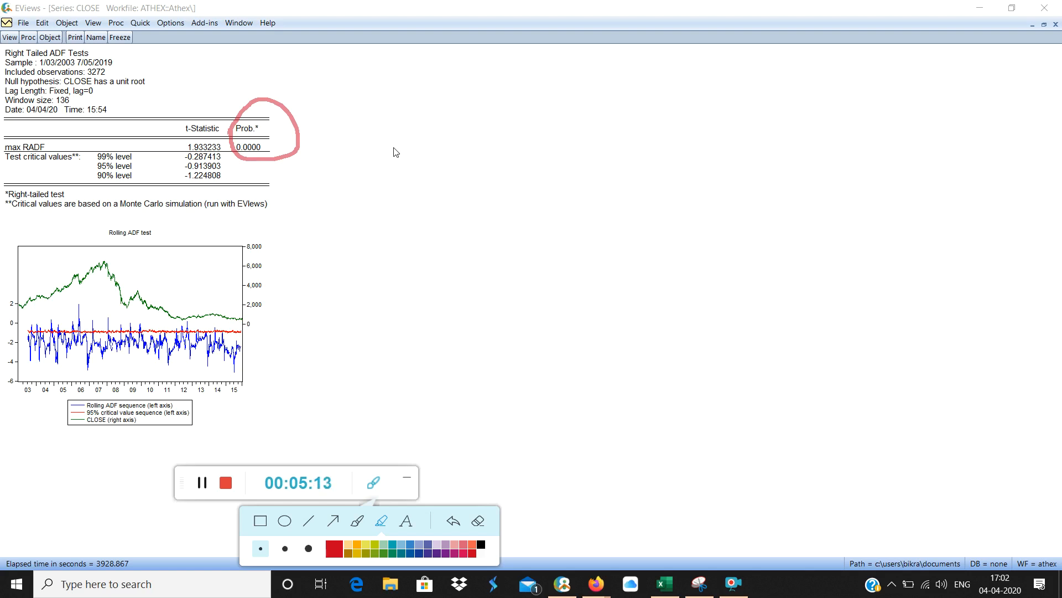
pyautogui.moveTo(478, 520)
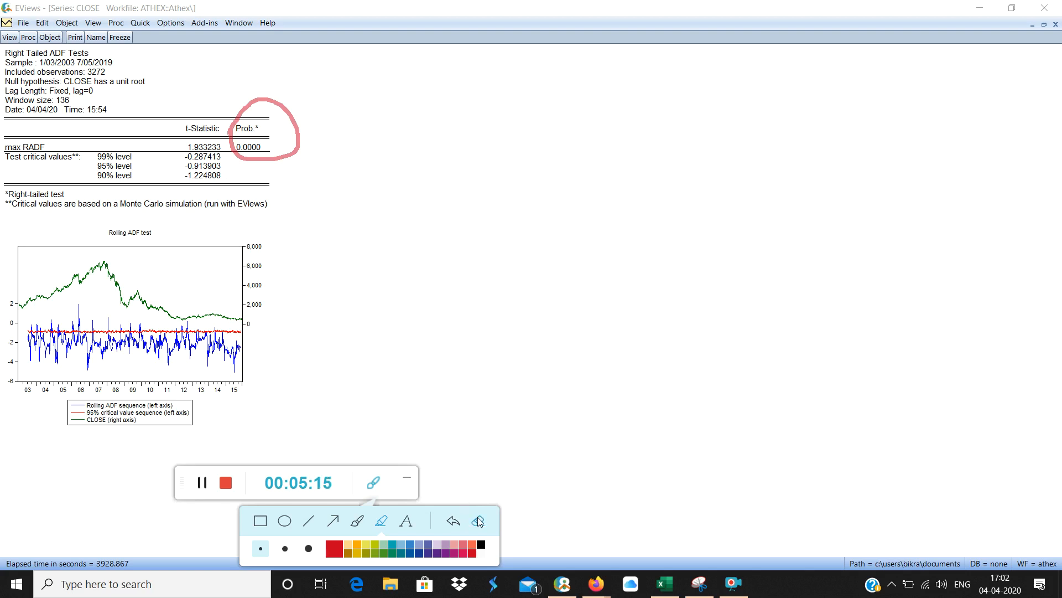
pyautogui.click(479, 520)
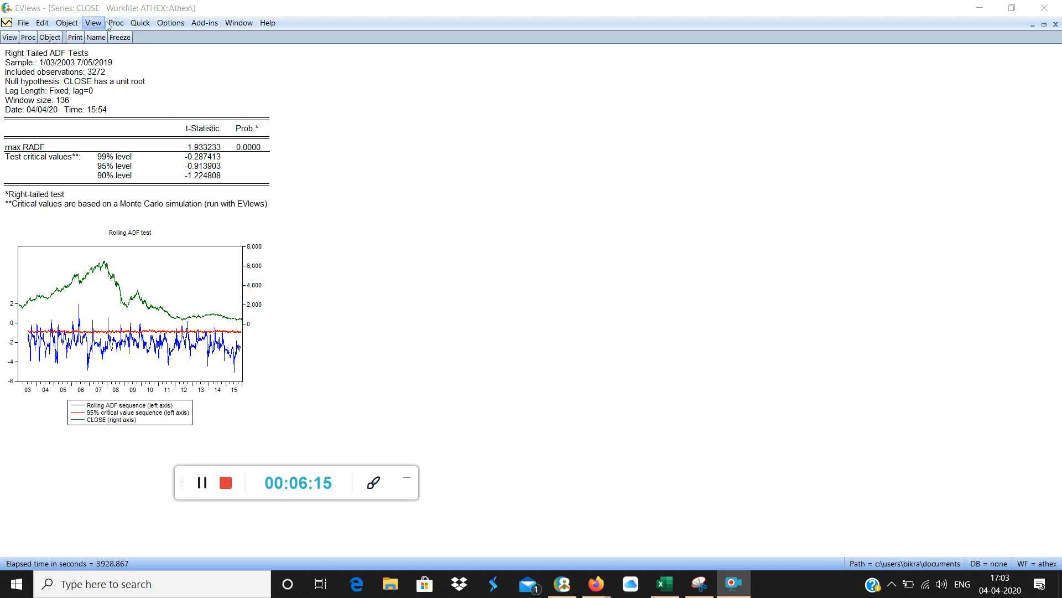
# Configure the SADF (PWY, 2011) test on CLOSE with constant and trend and Monte Carlo critical values
pyautogui.click(204, 22)
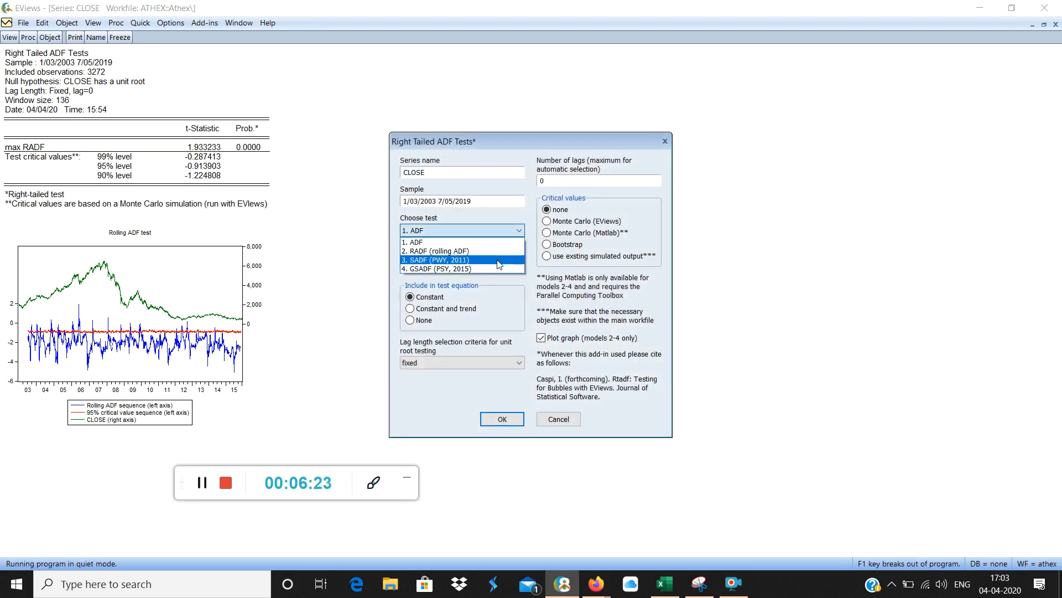
pyautogui.click(436, 259)
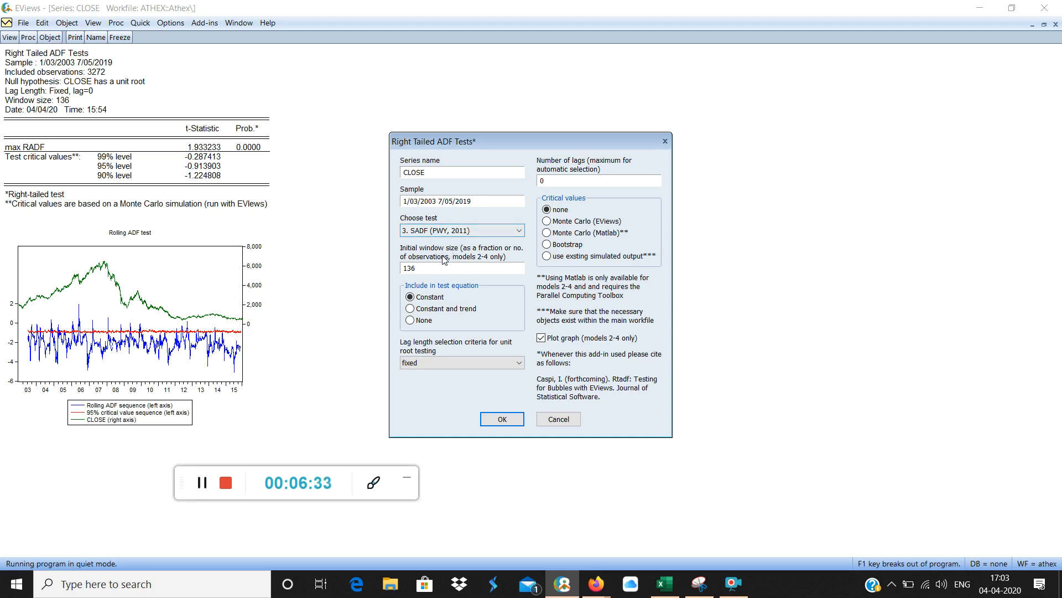
pyautogui.click(410, 309)
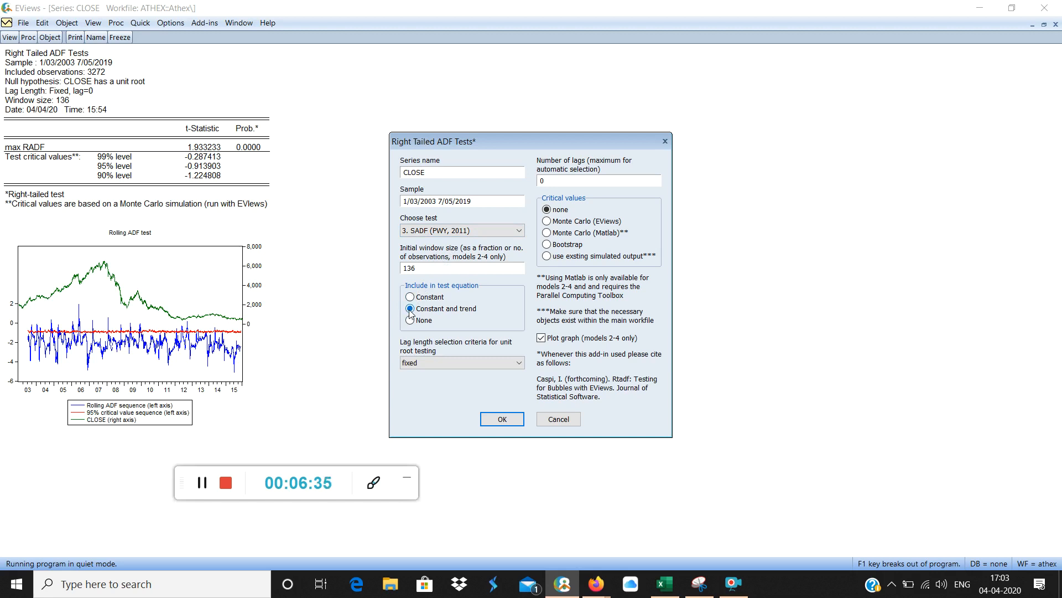
pyautogui.click(547, 221)
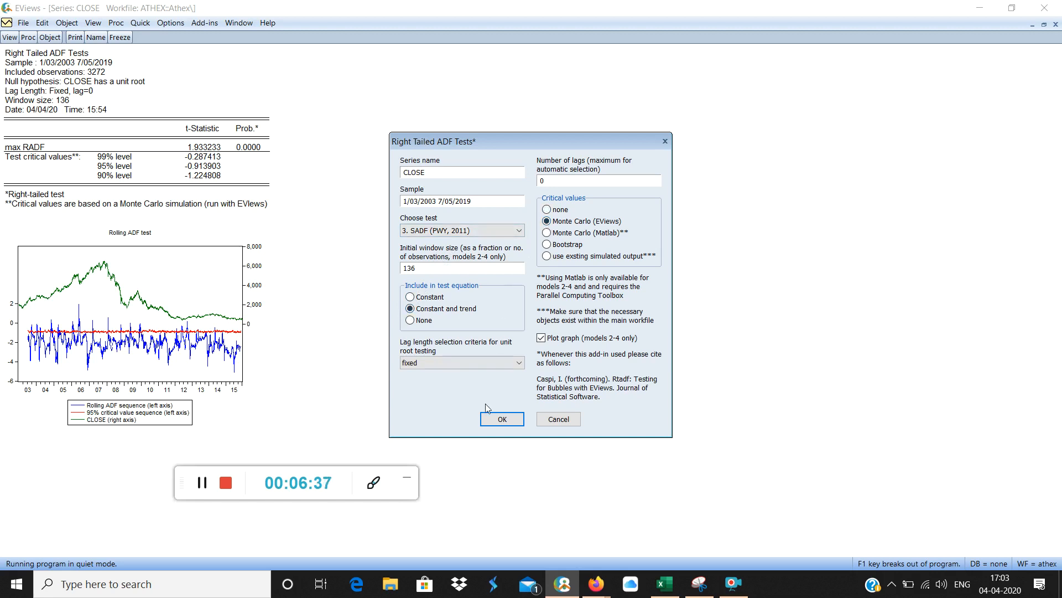
pyautogui.click(501, 418)
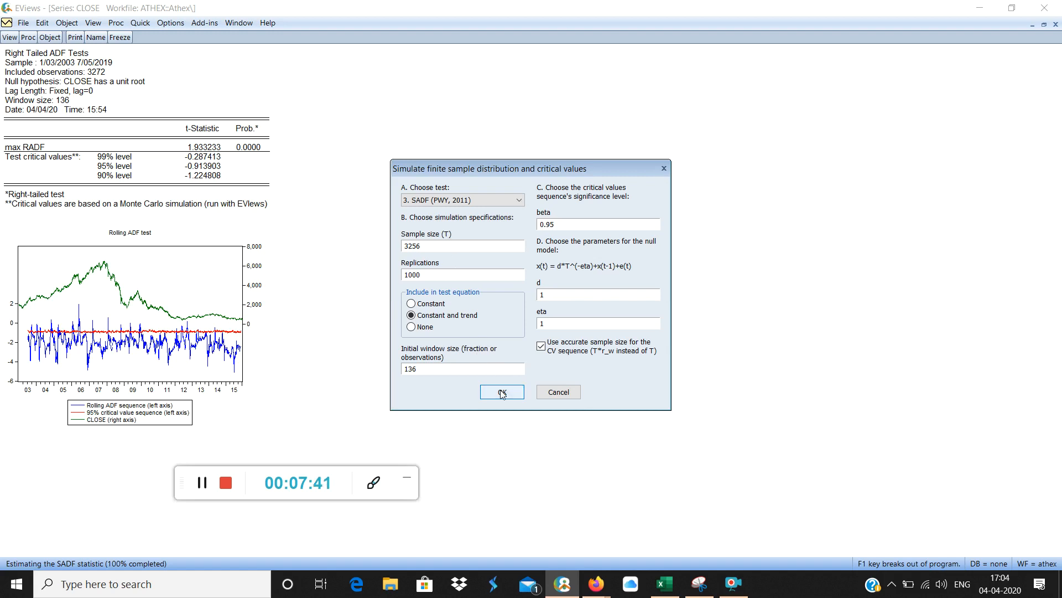
# Simulate with 1000 replications and window 136 to get SADF 3.325, p-value 0.0000 and the forward ADF graph
pyautogui.click(500, 392)
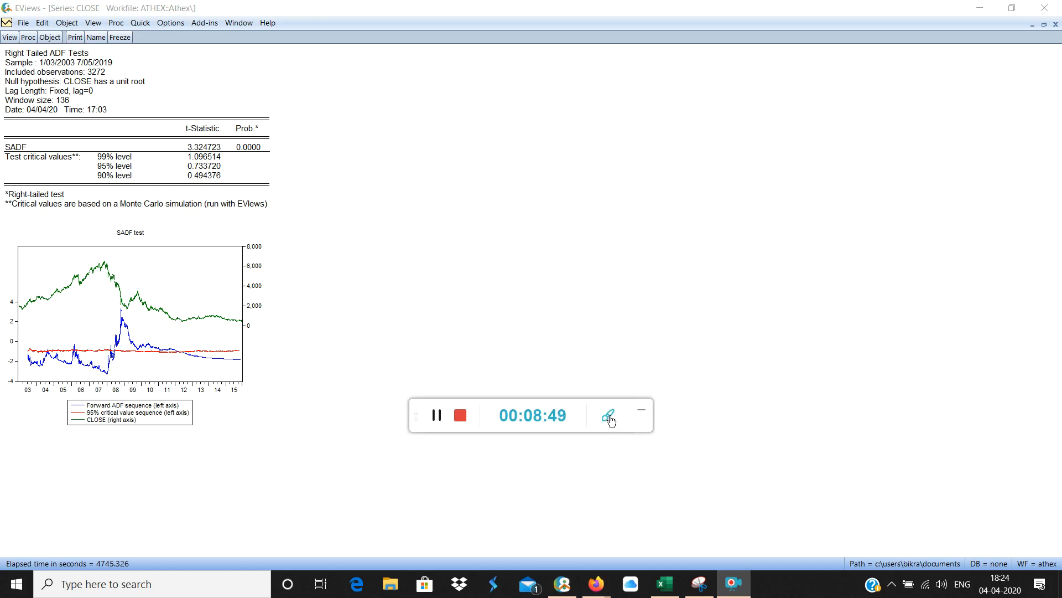
pyautogui.click(607, 415)
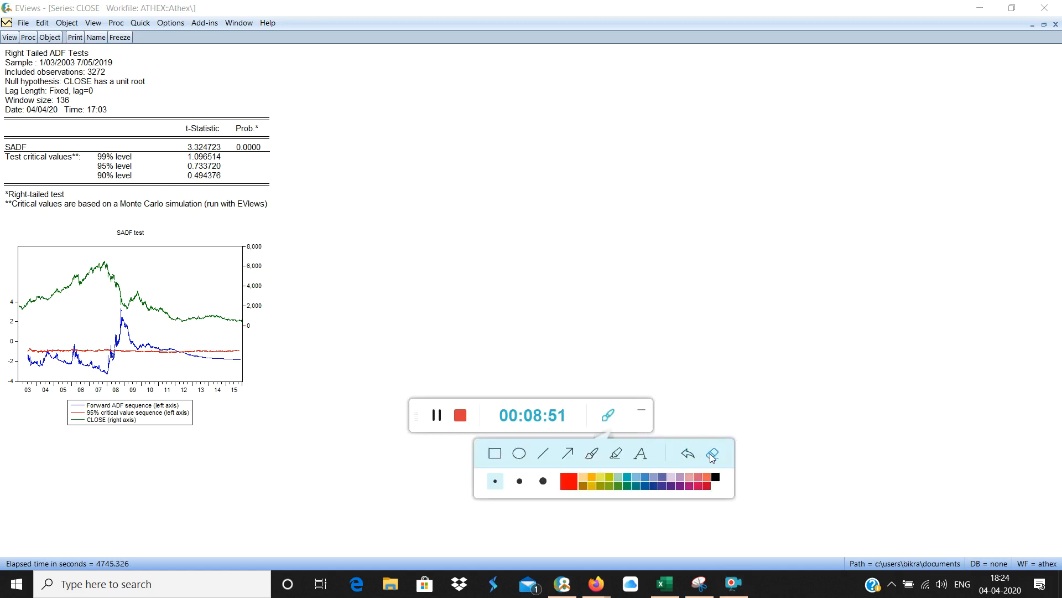
pyautogui.moveTo(615, 452)
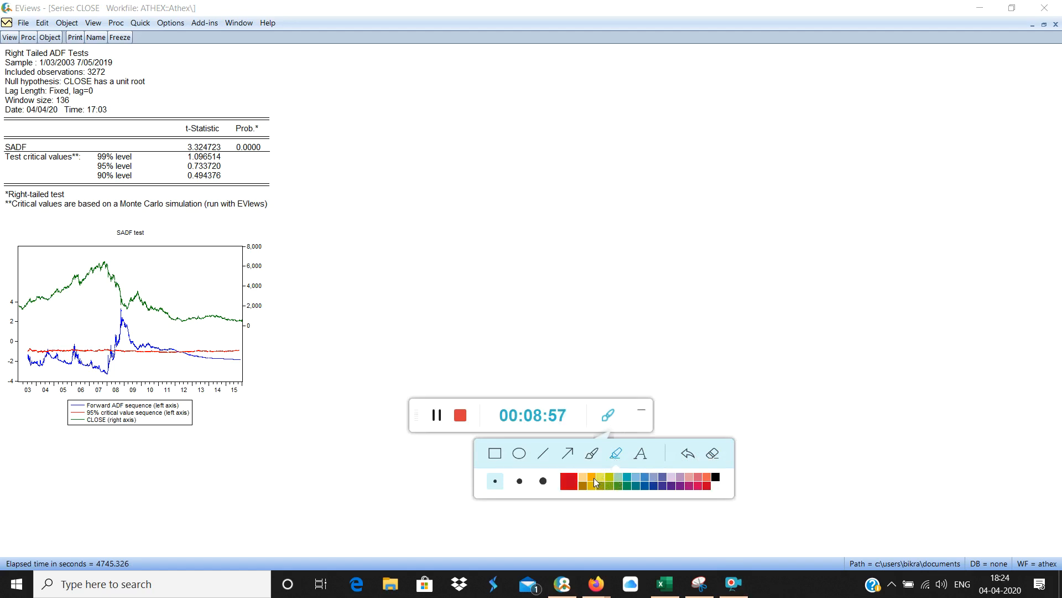
pyautogui.click(568, 477)
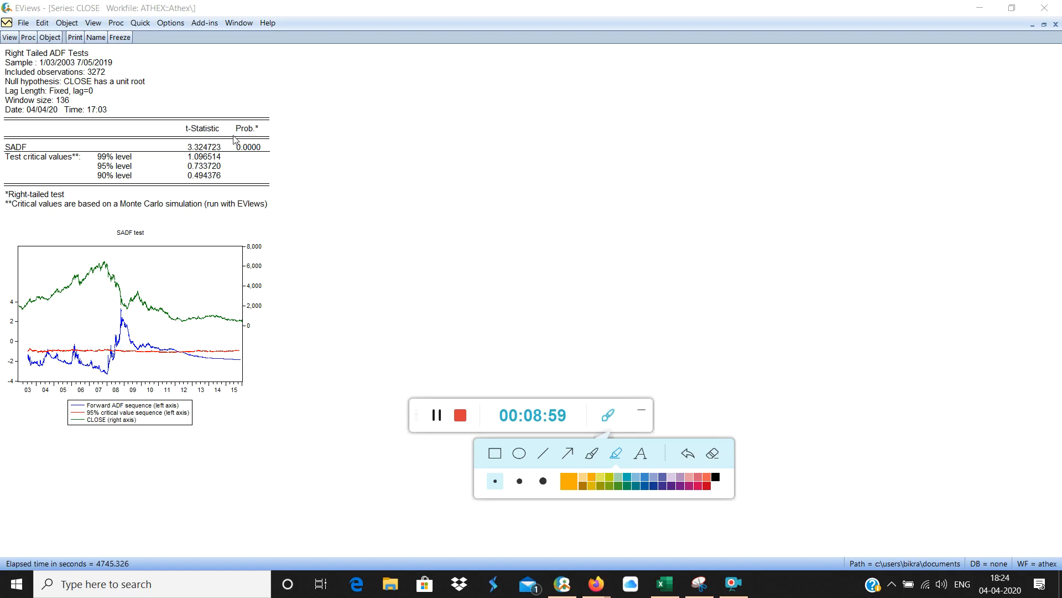
pyautogui.moveTo(243, 122); pyautogui.dragTo(251, 149)
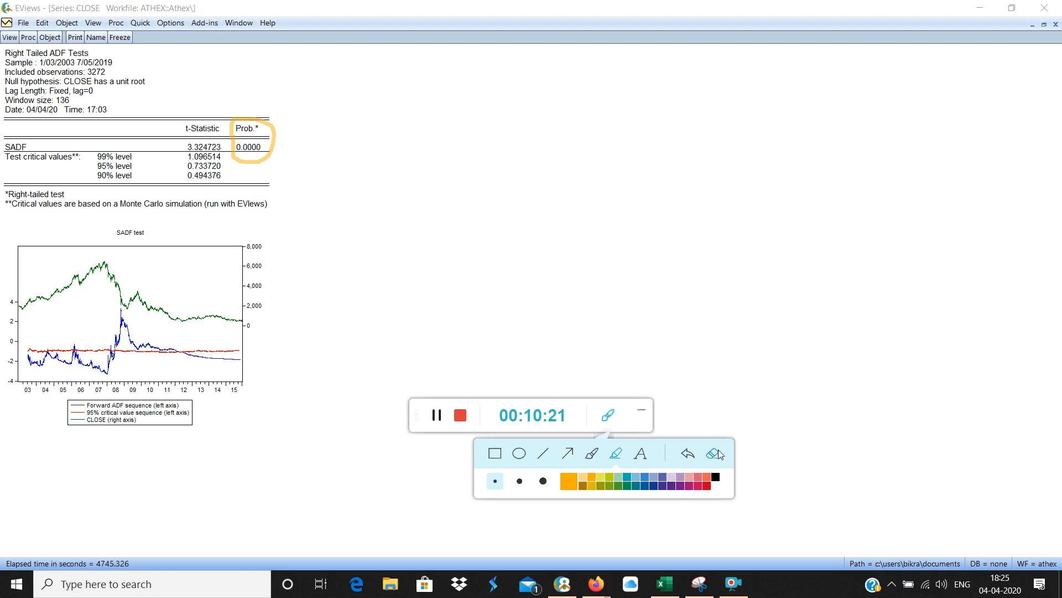
pyautogui.click(714, 452)
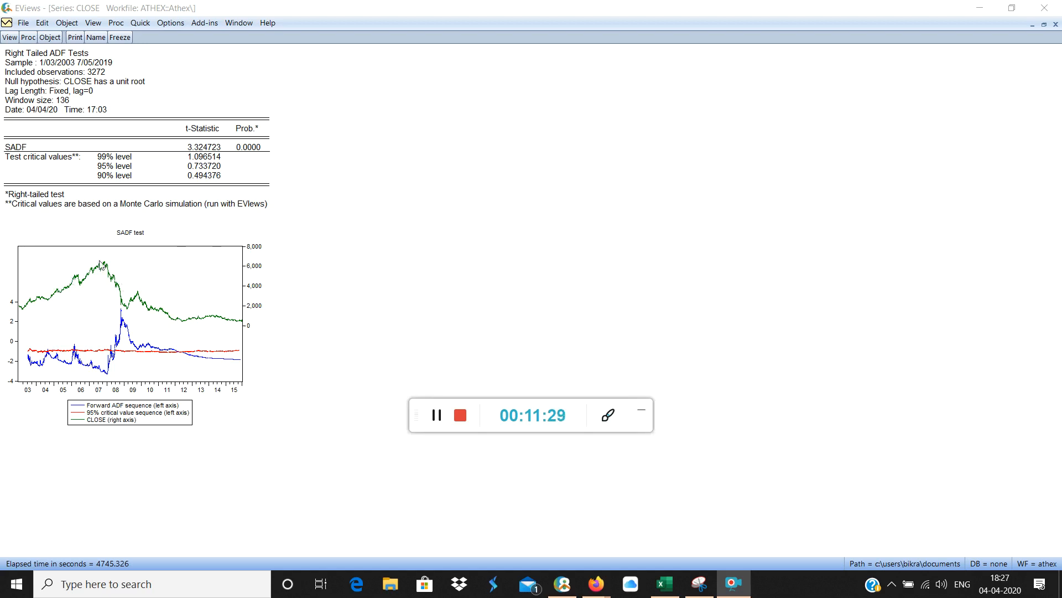
pyautogui.moveTo(117, 284)
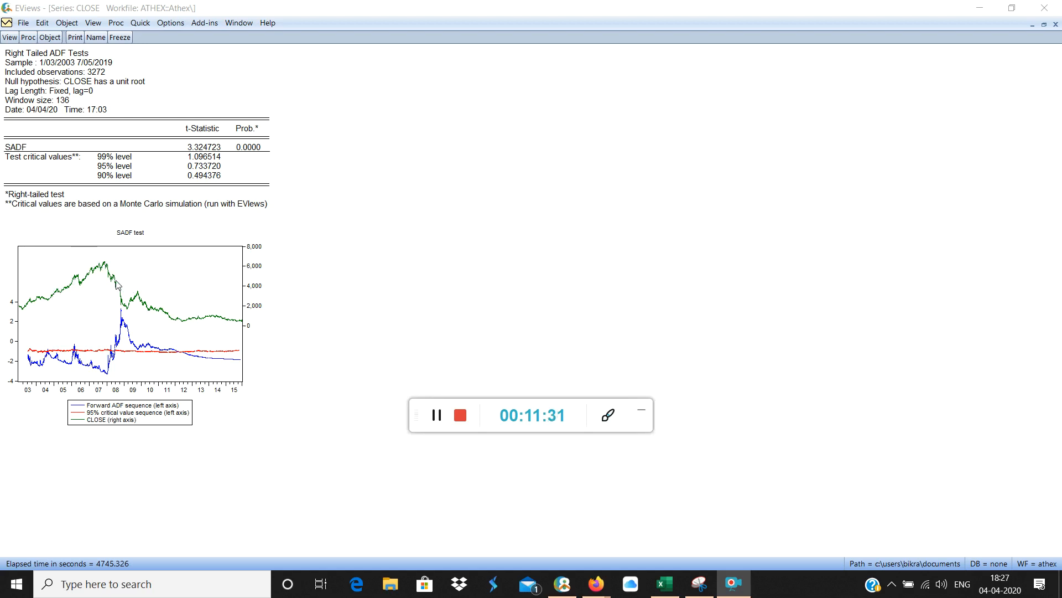
pyautogui.moveTo(579, 292)
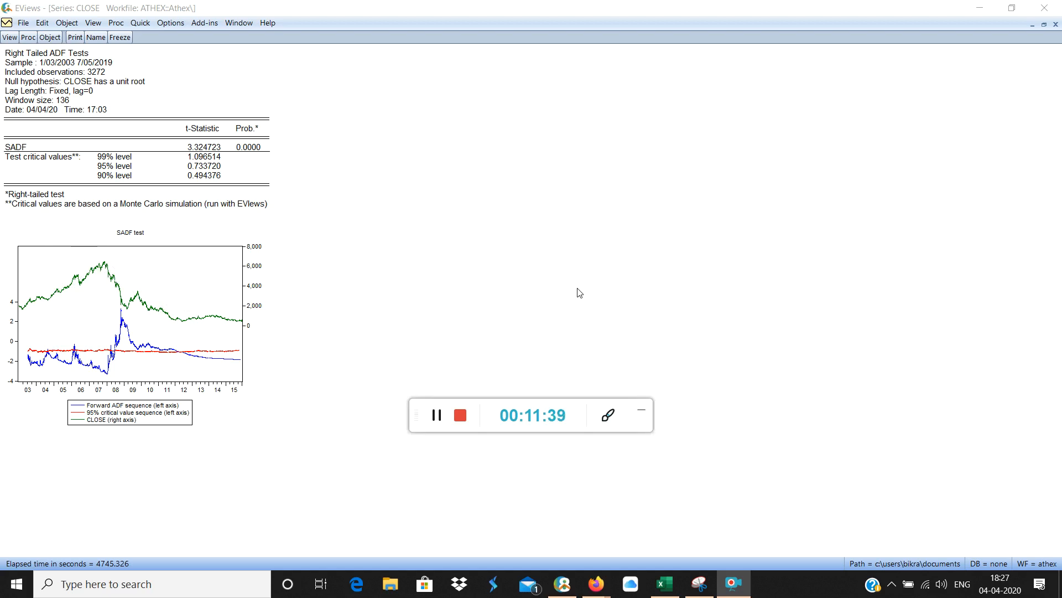
pyautogui.moveTo(490, 316)
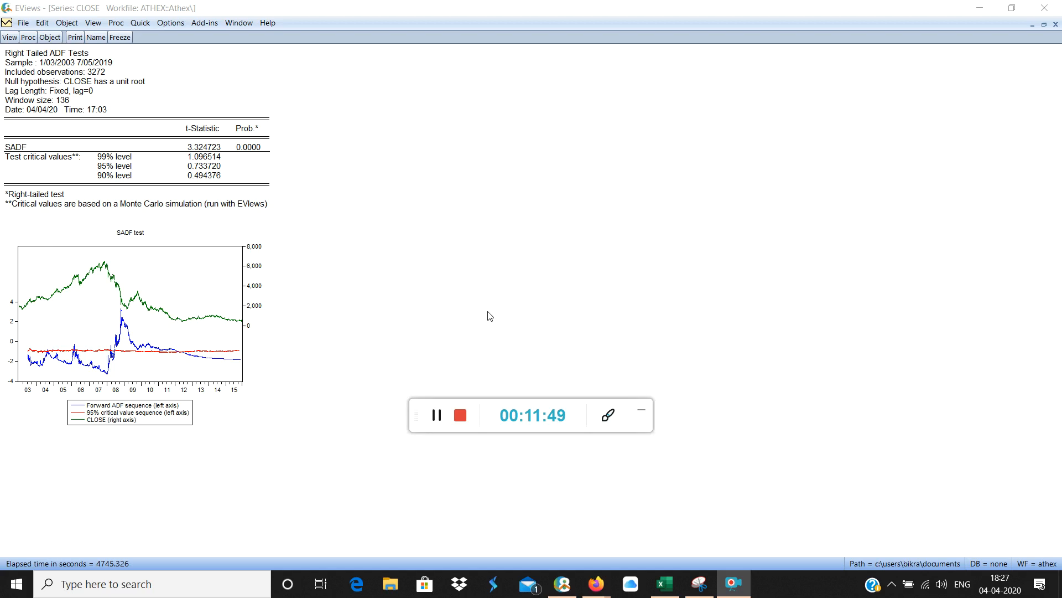
pyautogui.moveTo(434, 340)
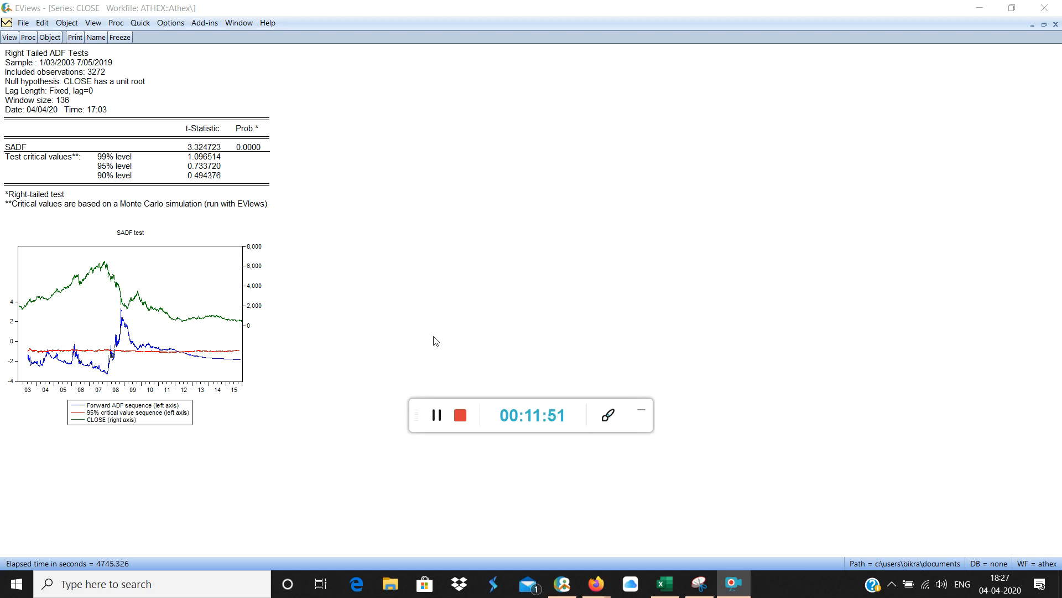